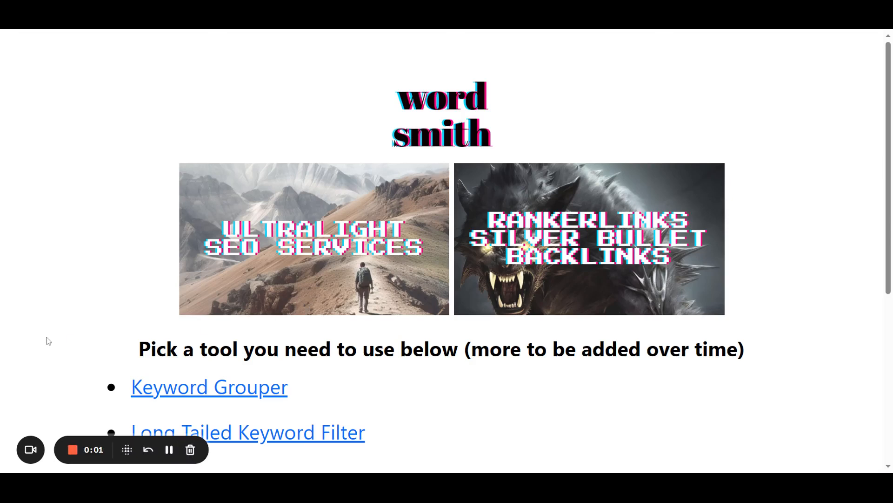
pyautogui.moveTo(113, 351)
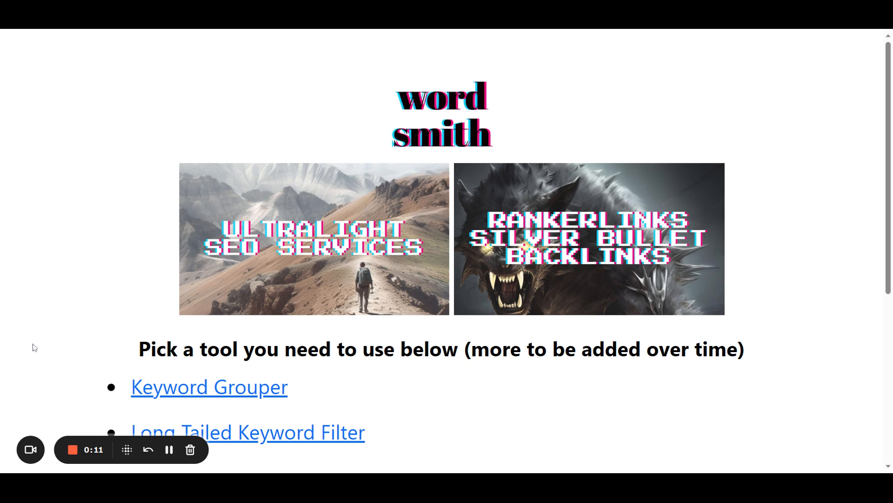
pyautogui.moveTo(56, 321)
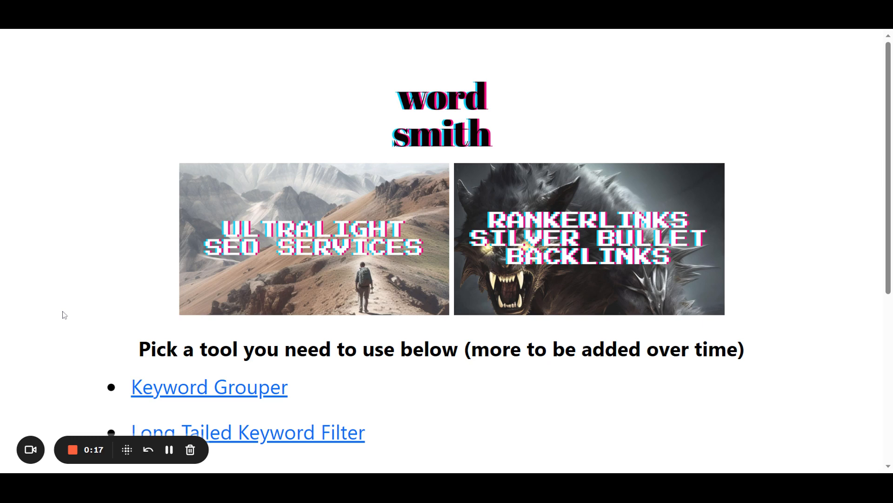
pyautogui.moveTo(56, 311)
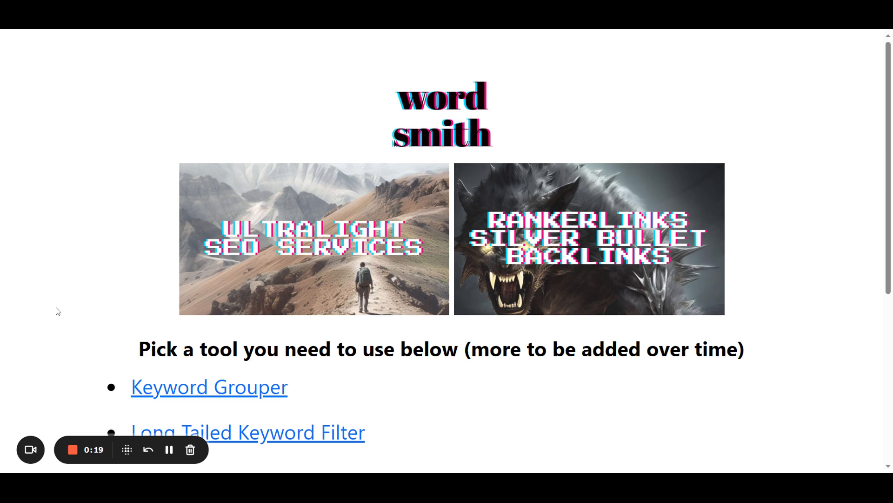
pyautogui.moveTo(48, 302)
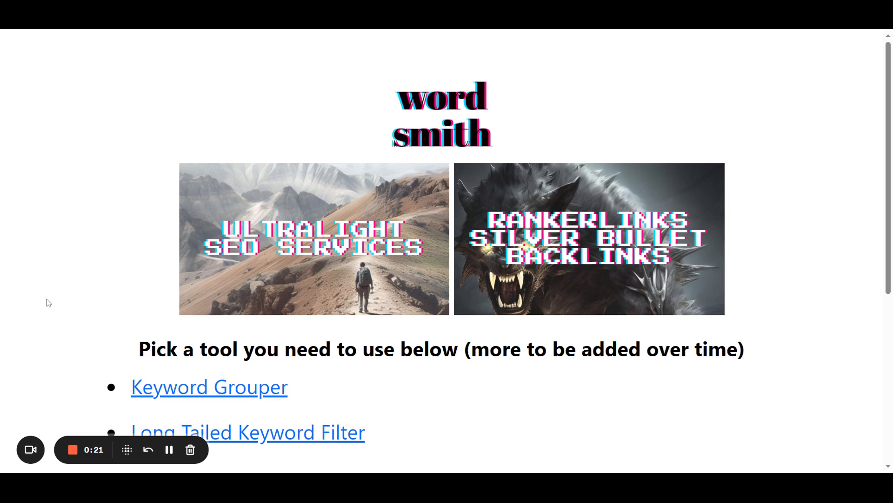
pyautogui.moveTo(43, 297)
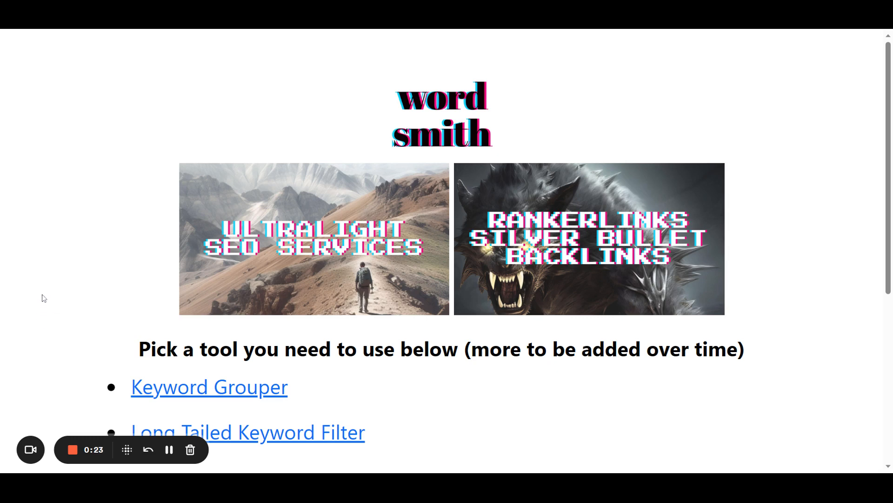
pyautogui.moveTo(145, 85)
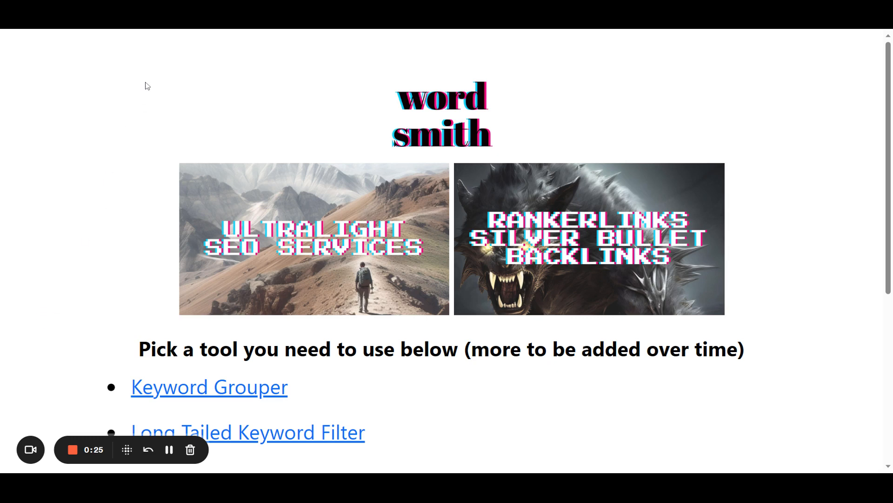
pyautogui.moveTo(140, 164)
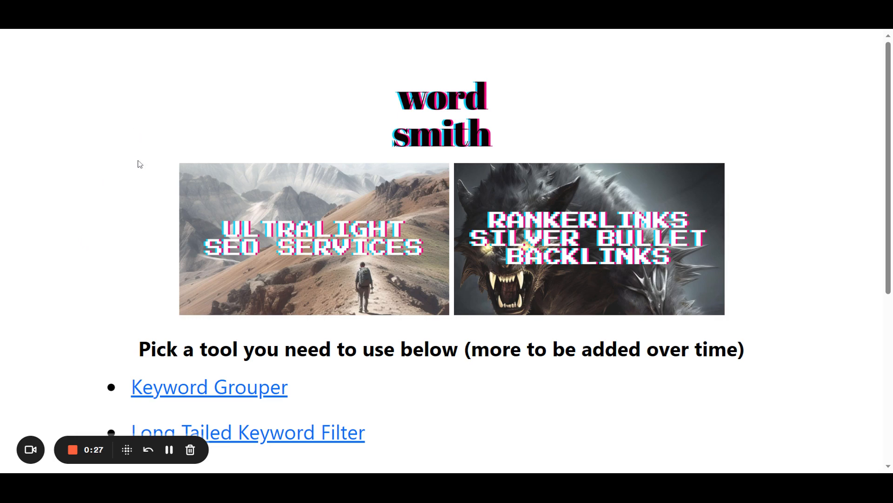
# Step: Extract the long-tailed keywords from the salon phrases with the Long Tailed Keyword Filter
pyautogui.click(247, 432)
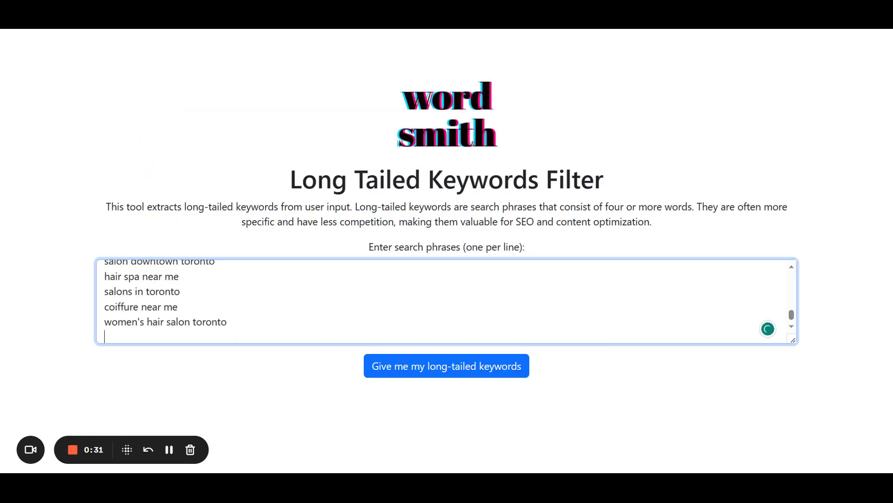
pyautogui.click(442, 366)
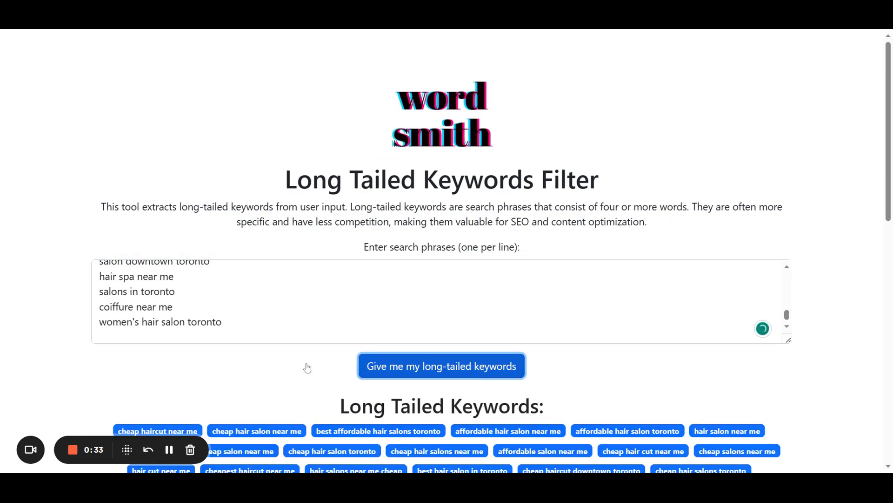
pyautogui.scroll(-3)
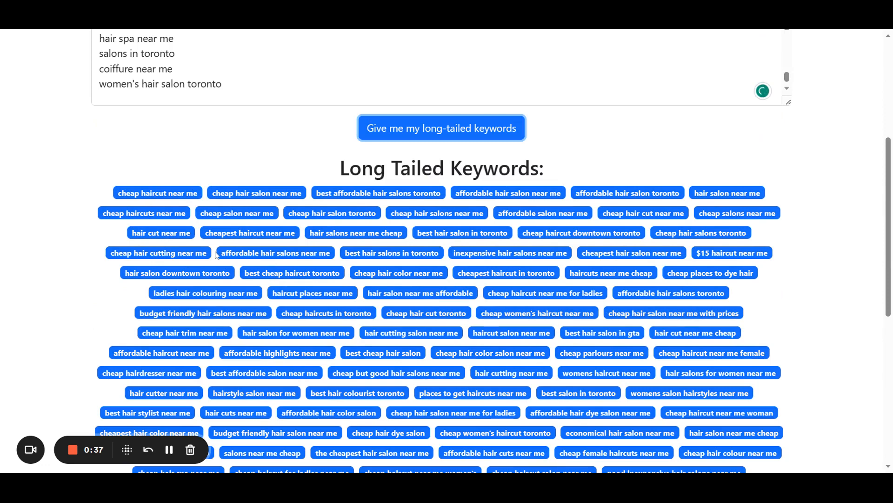
pyautogui.scroll(-3)
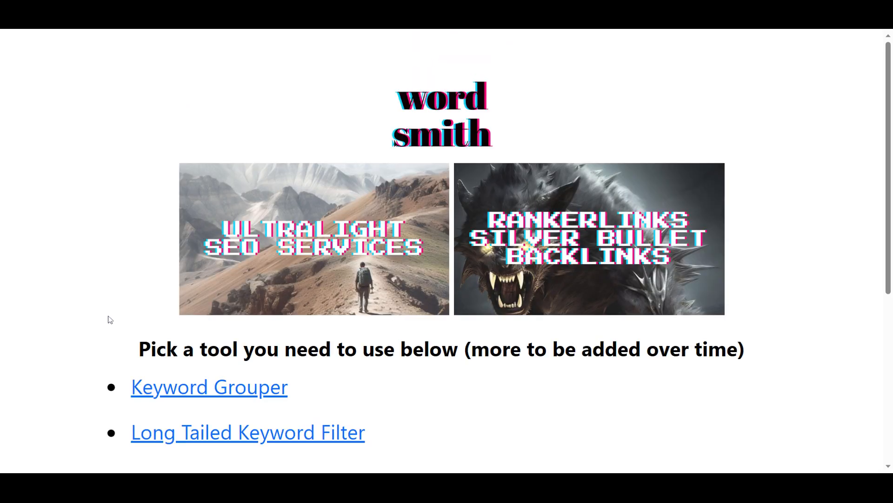
# Step: Group the salon keywords by theme with the Keyword Grouper into headings like Cheap, Best, Budget and Good
pyautogui.click(209, 387)
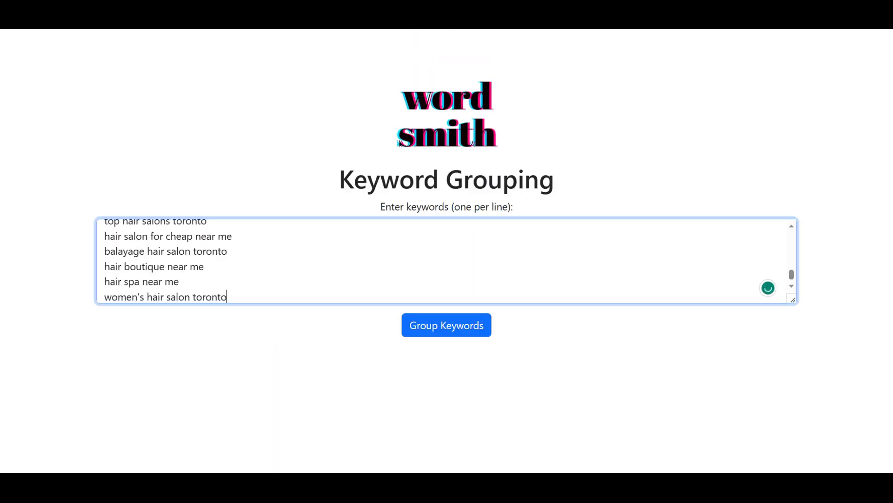
pyautogui.click(447, 325)
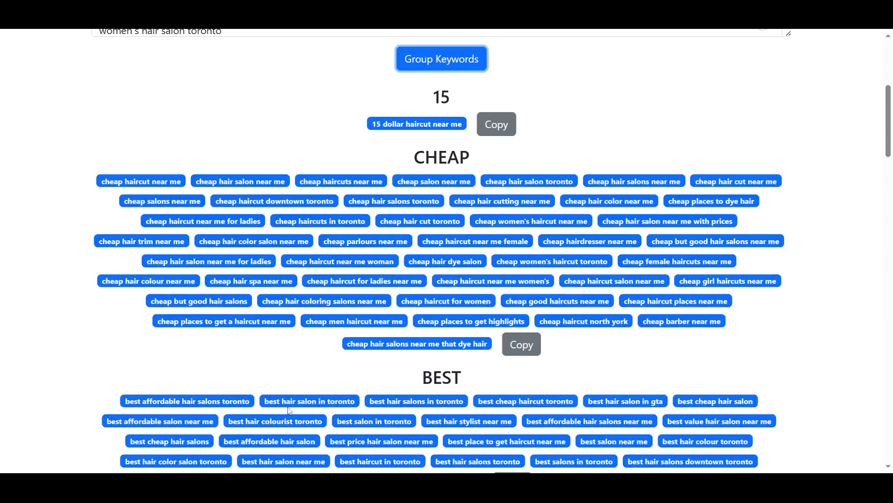
pyautogui.scroll(-3)
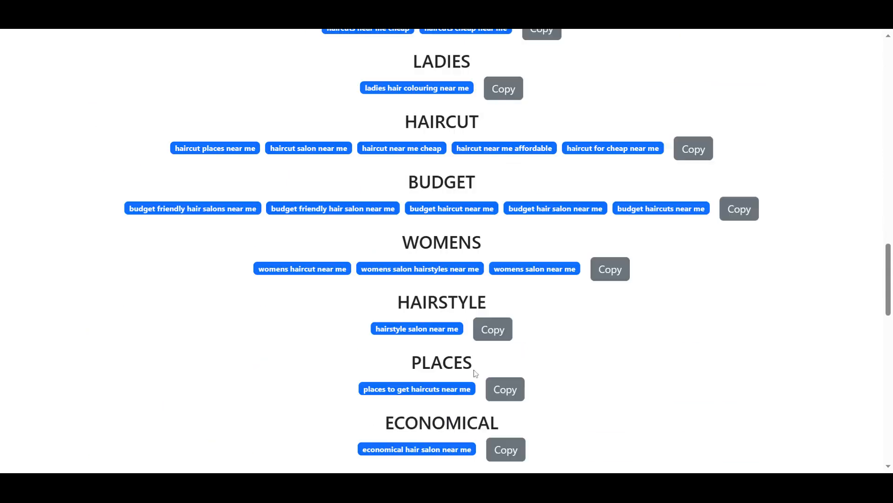
pyautogui.scroll(-3)
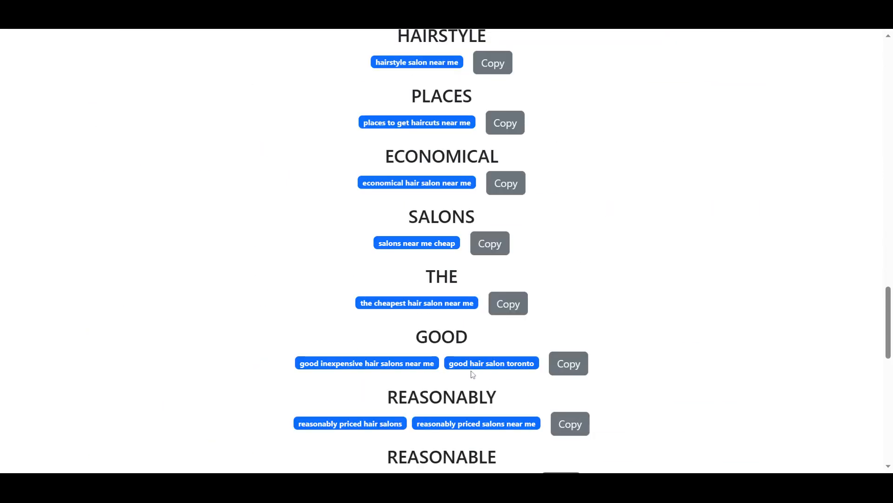
pyautogui.scroll(-3)
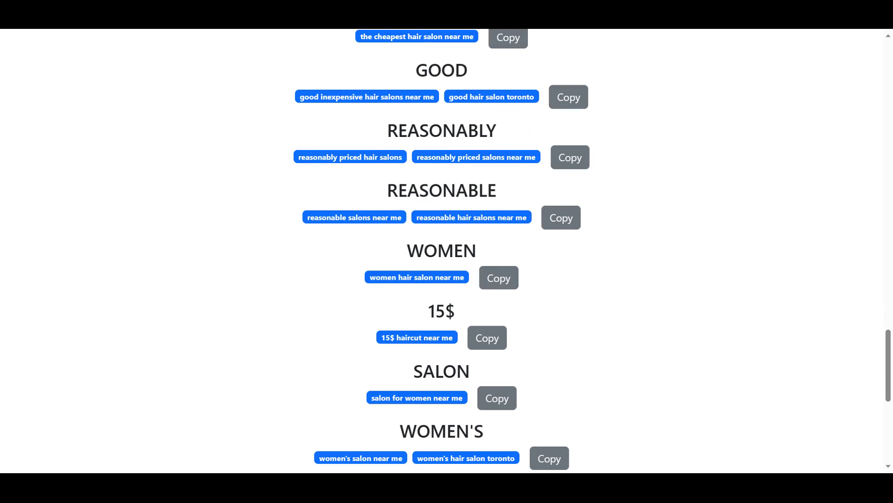
pyautogui.scroll(-3)
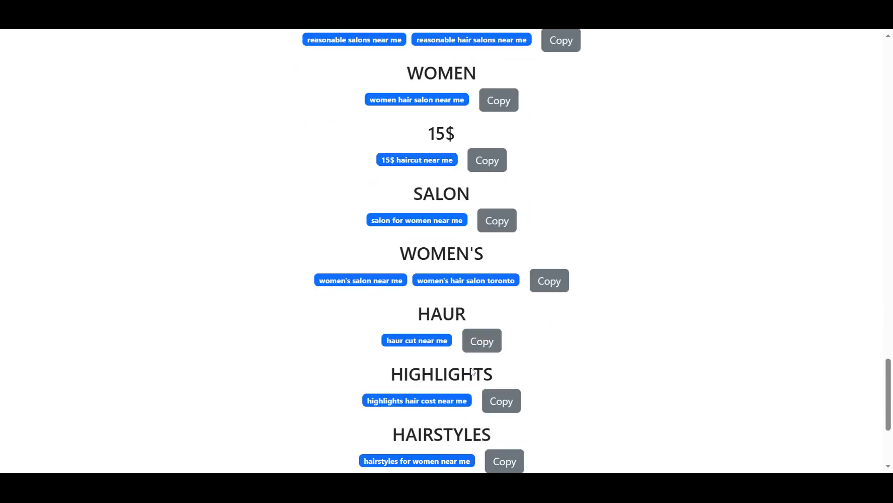
pyautogui.moveTo(463, 348)
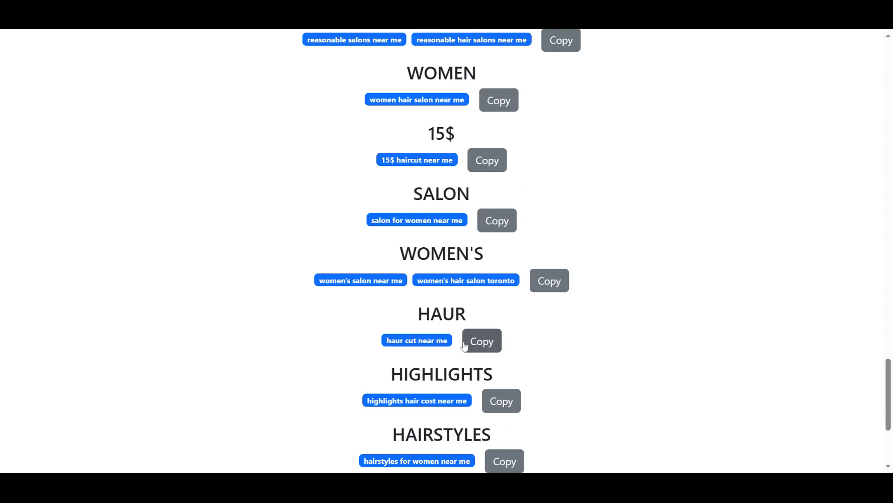
pyautogui.moveTo(464, 346)
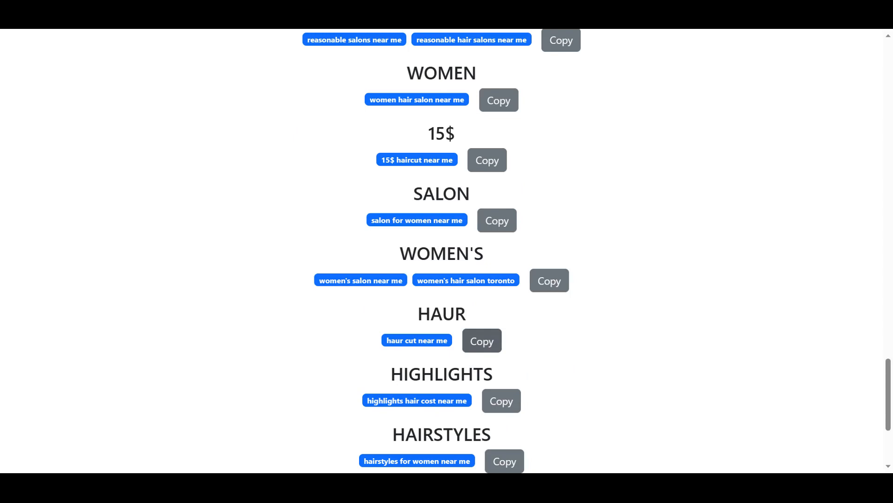
# Step: Scroll through the keyword groups such as Budget, Haircut and Women to review them
pyautogui.scroll(-3)
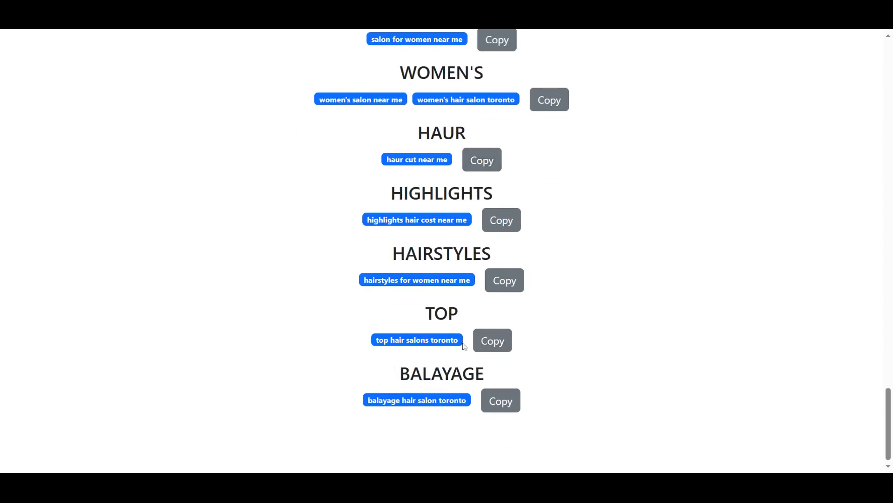
pyautogui.scroll(3)
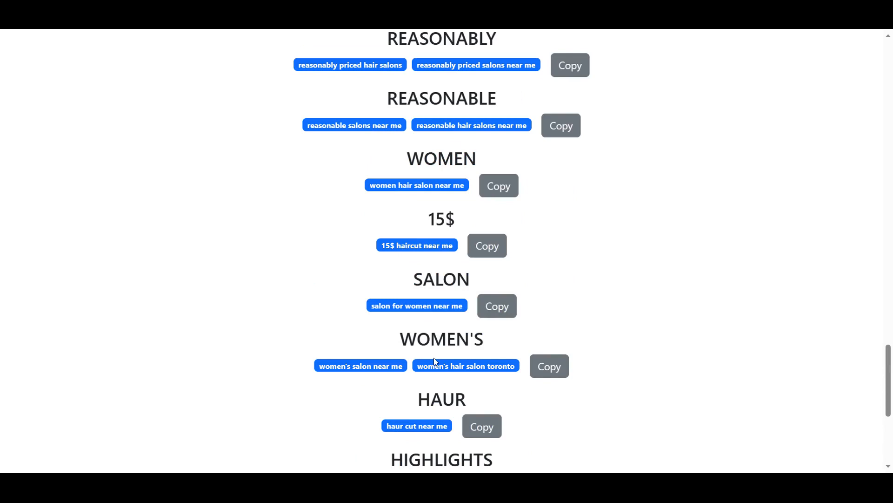
pyautogui.scroll(3)
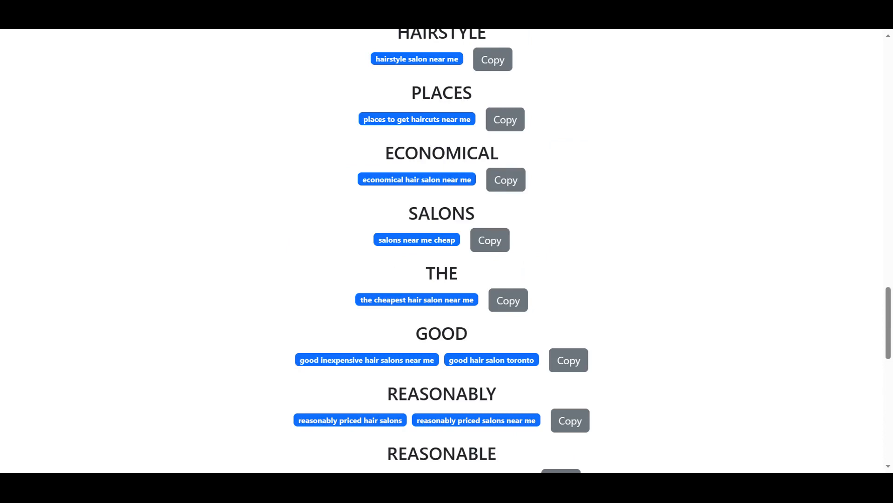
pyautogui.scroll(3)
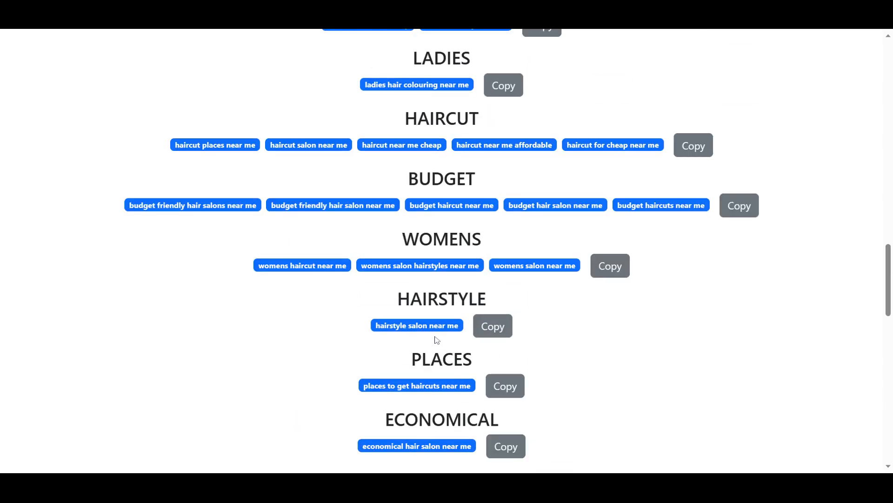
pyautogui.moveTo(334, 321)
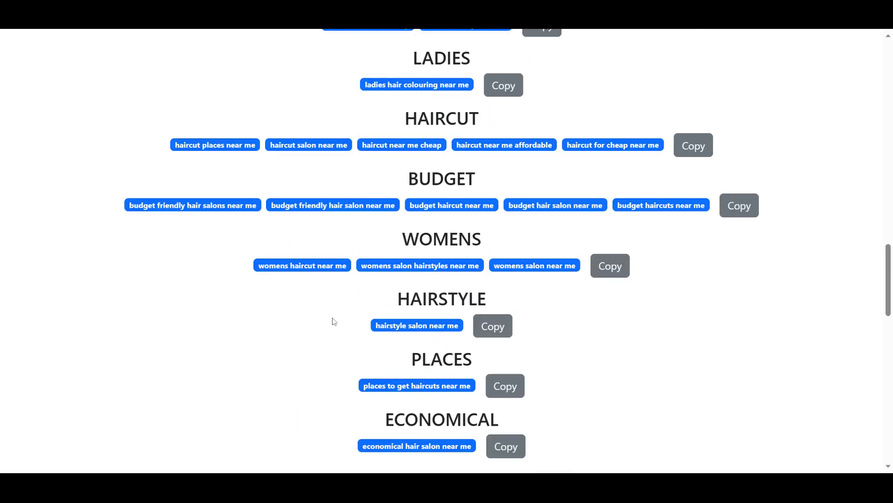
pyautogui.scroll(-3)
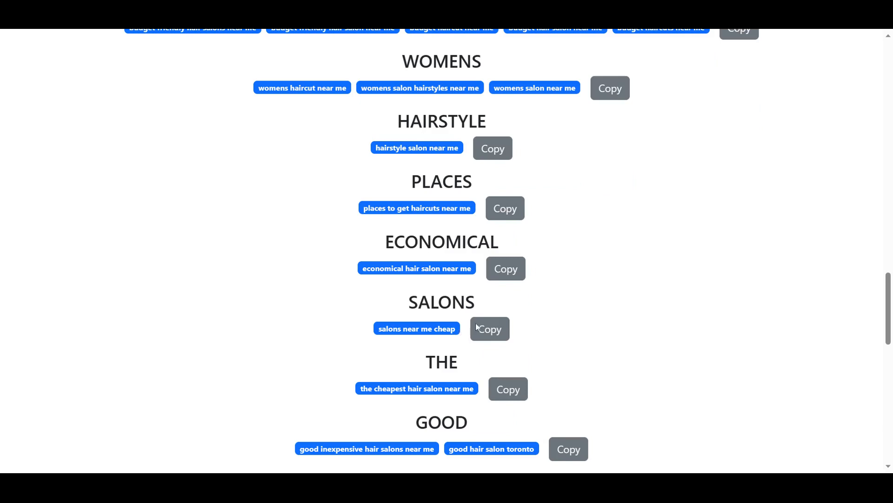
pyautogui.scroll(-3)
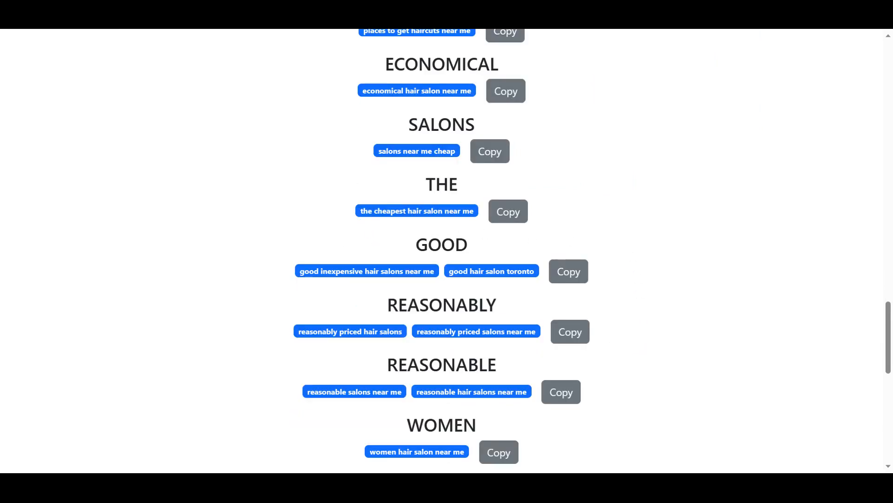
pyautogui.moveTo(523, 263)
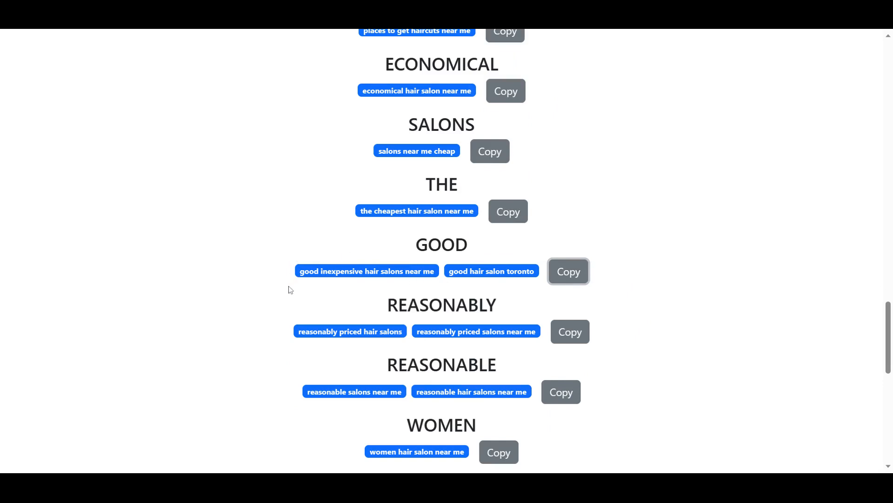
pyautogui.moveTo(392, 288)
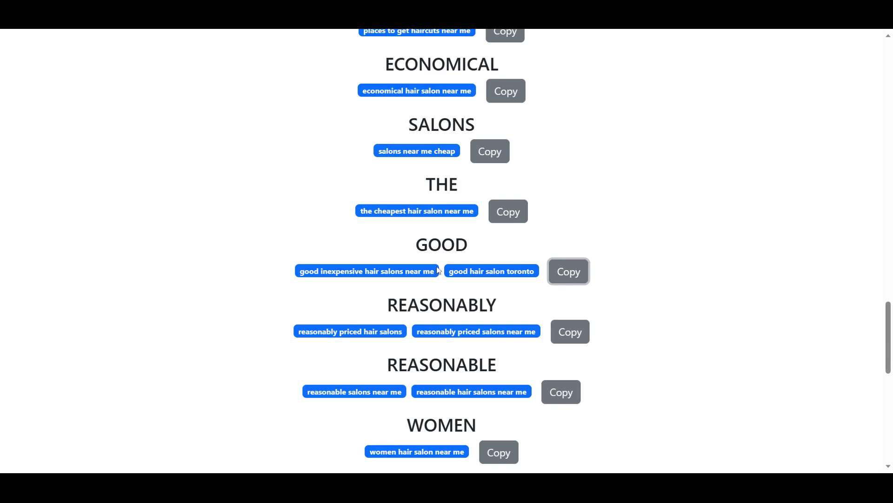
pyautogui.moveTo(436, 278)
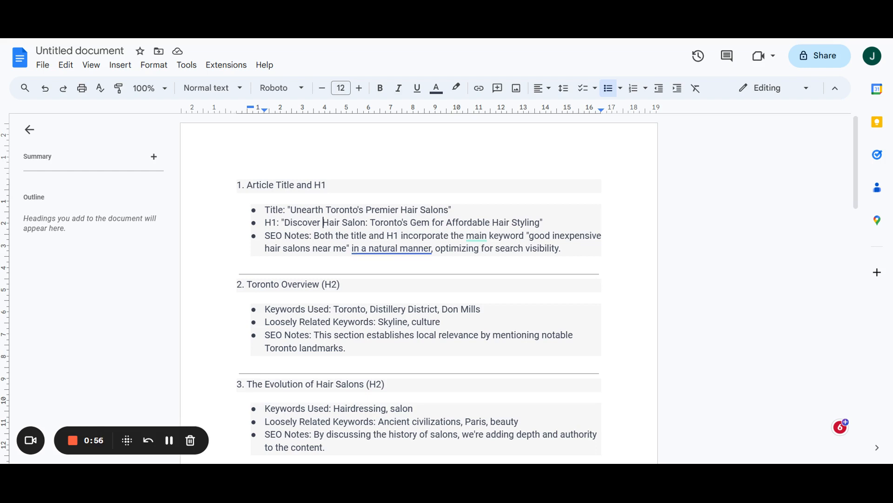
# Step: Scroll past the 'Toronto's Hair Experts: A & I Hair Salon' H2 to the Frequently Asked Questions heading
pyautogui.scroll(-3)
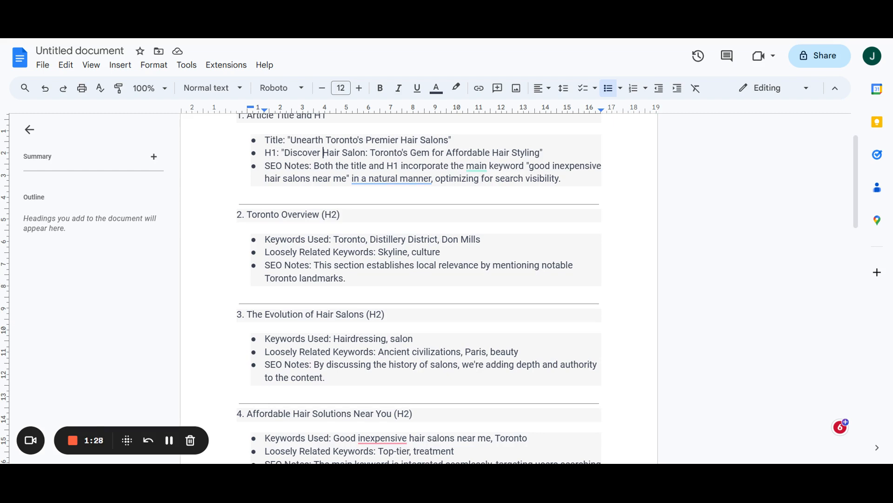
pyautogui.scroll(-3)
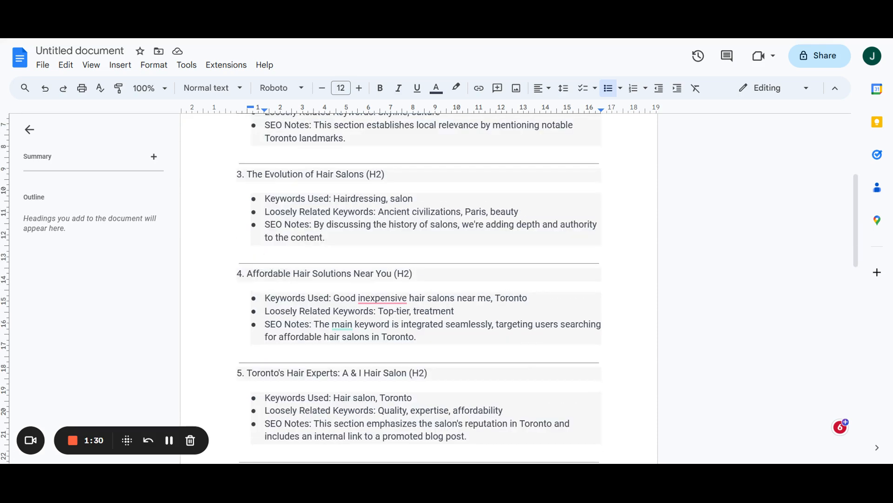
pyautogui.moveTo(154, 296)
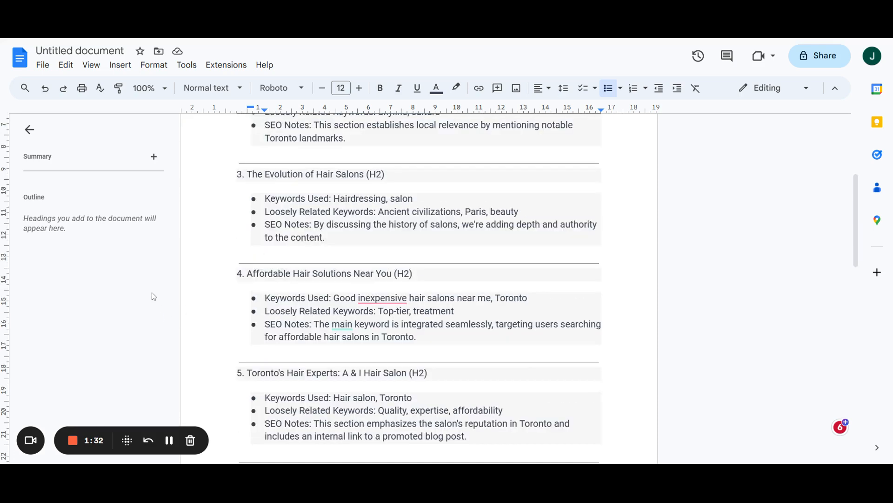
pyautogui.moveTo(155, 285)
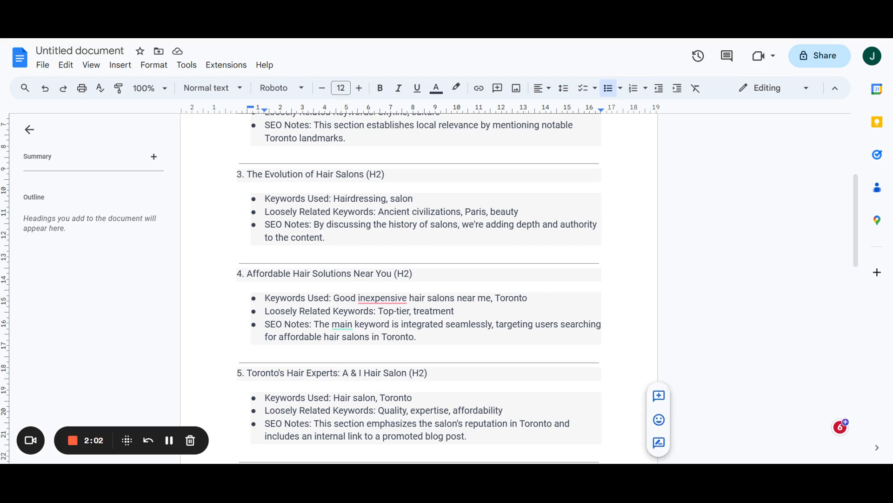
pyautogui.scroll(-3)
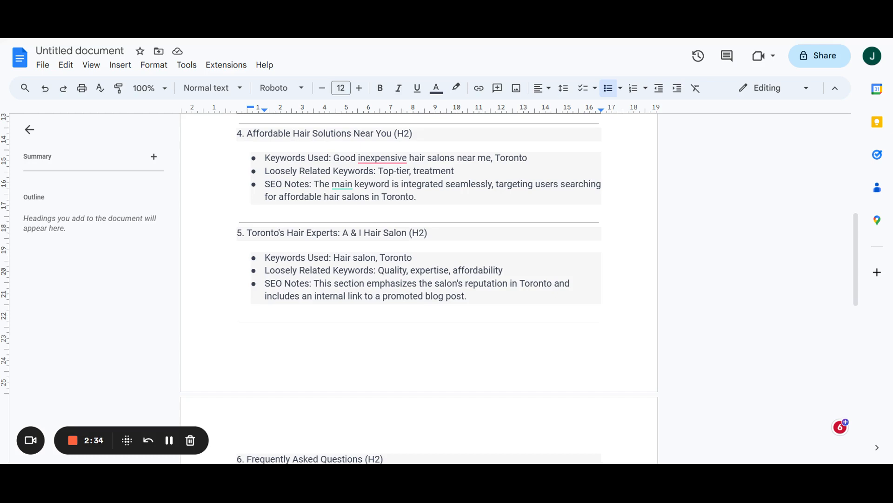
# Step: Scroll to the outline's last page showing the FAQ and the Interlinking section with Google Maps, website and blog links
pyautogui.scroll(-3)
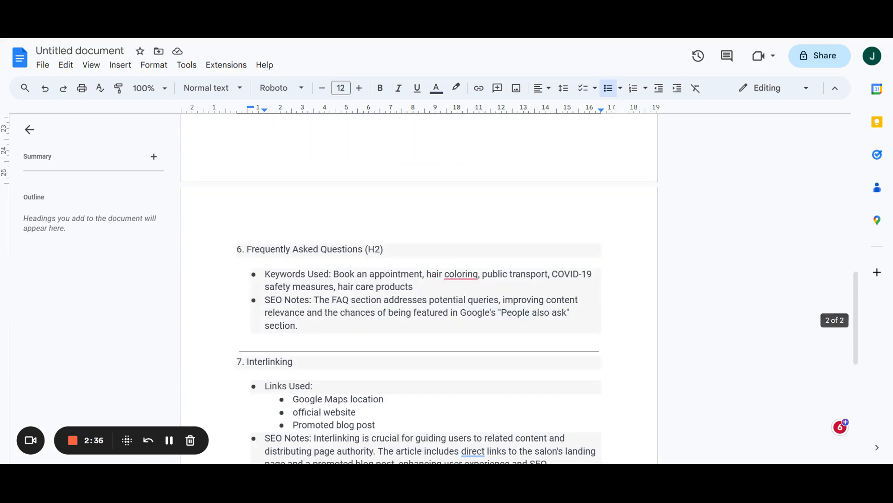
pyautogui.scroll(3)
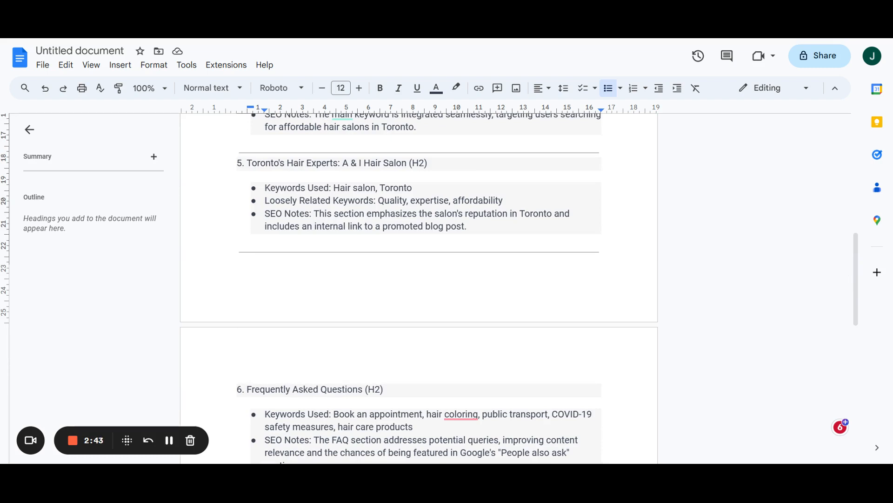
pyautogui.scroll(-3)
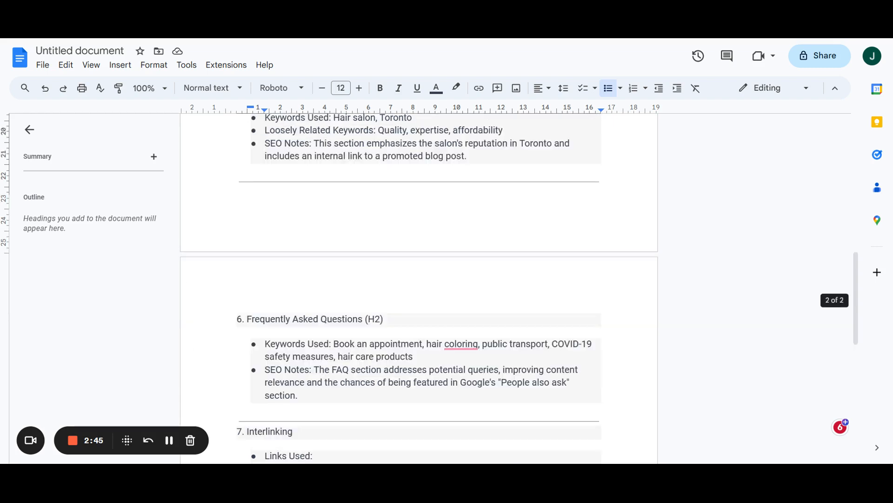
pyautogui.scroll(-3)
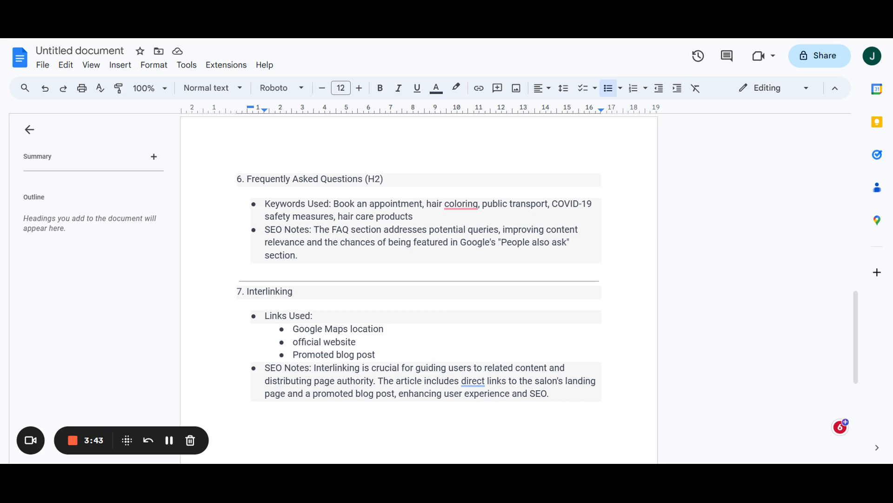
pyautogui.moveTo(73, 441)
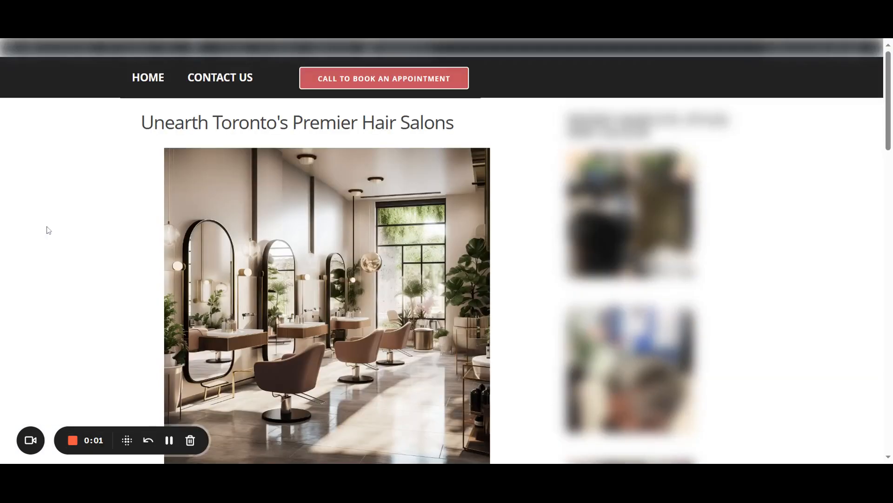
pyautogui.moveTo(116, 286)
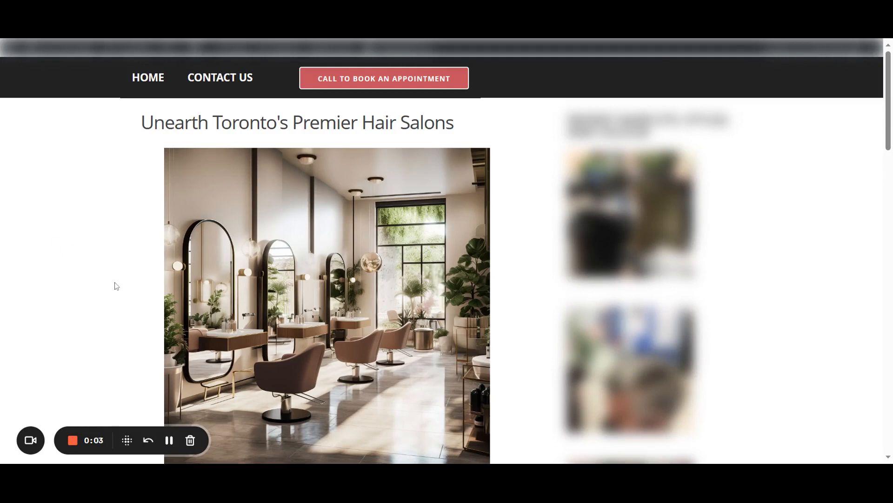
pyautogui.moveTo(102, 252)
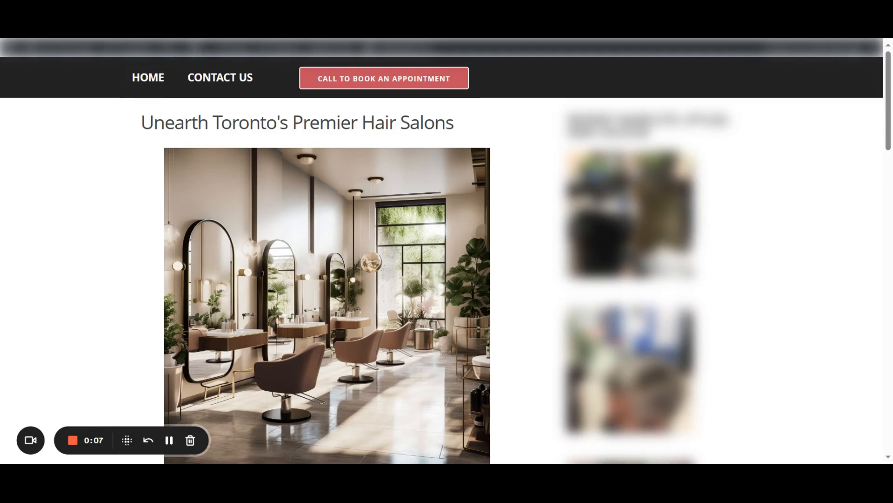
# Step: Scroll the published 'Unearth Toronto's Premier Hair Salons' post past the header image to its first section heading
pyautogui.scroll(-3)
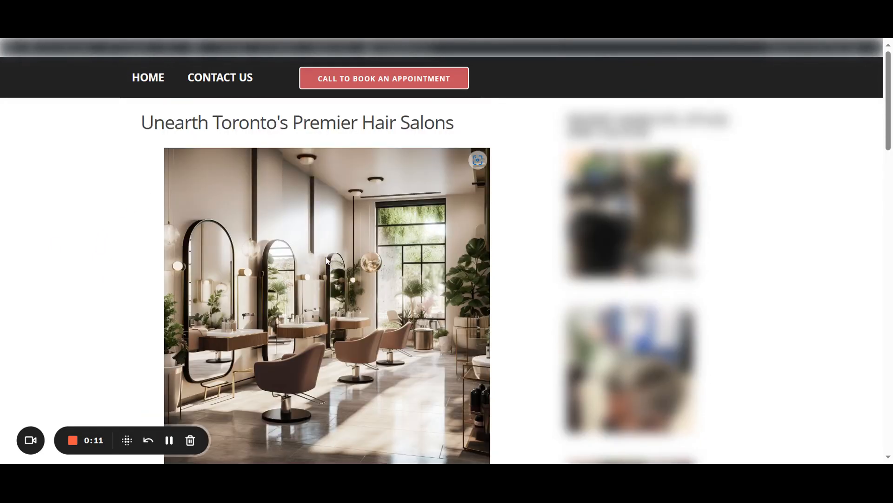
pyautogui.moveTo(321, 249)
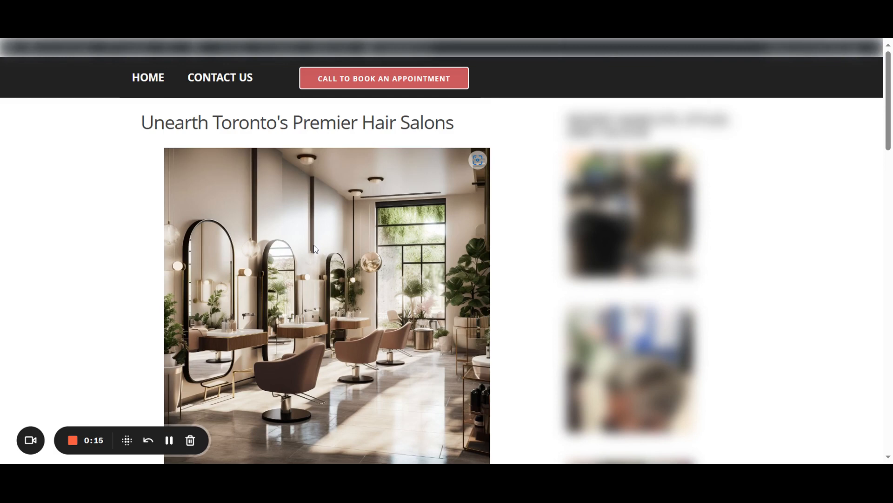
pyautogui.moveTo(197, 256)
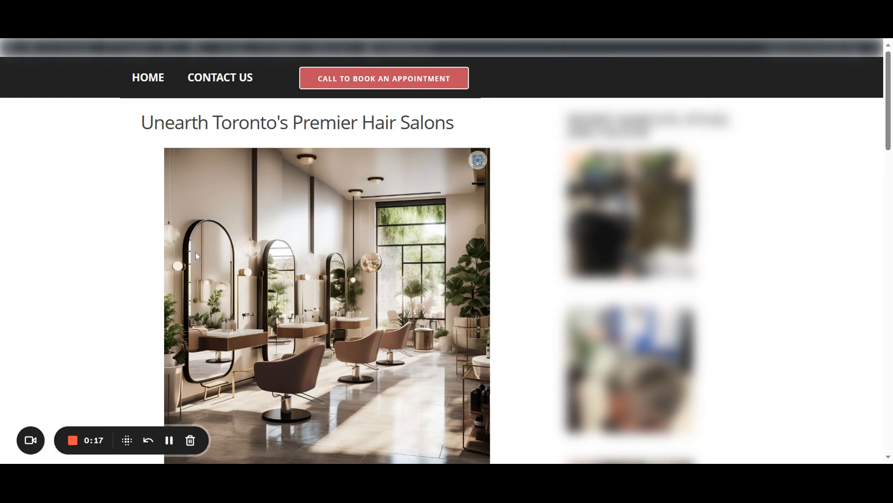
pyautogui.moveTo(97, 297)
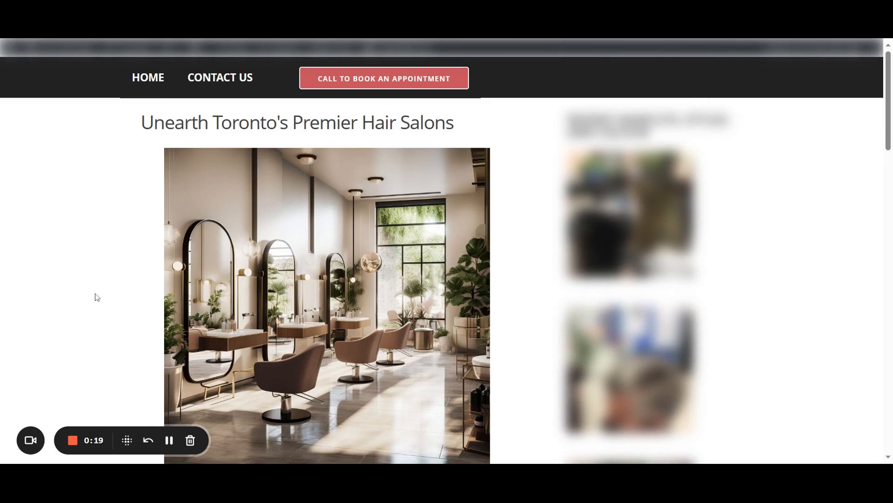
pyautogui.scroll(-3)
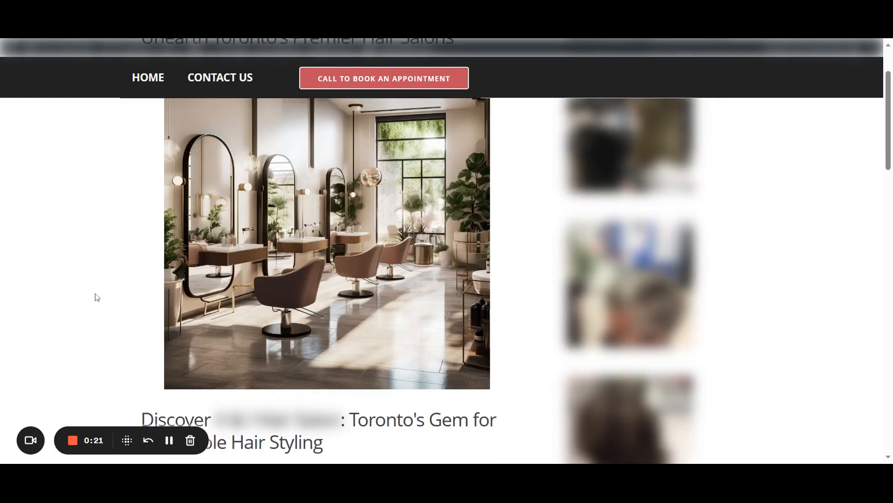
pyautogui.moveTo(91, 306)
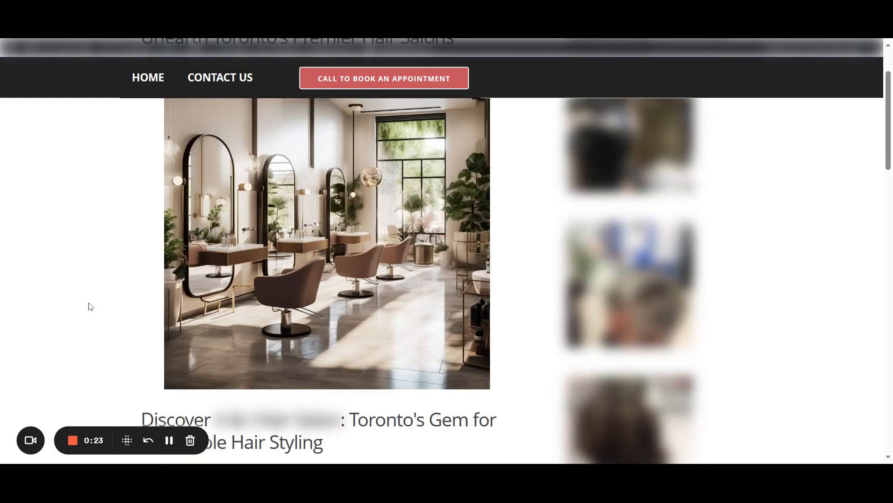
pyautogui.moveTo(63, 307)
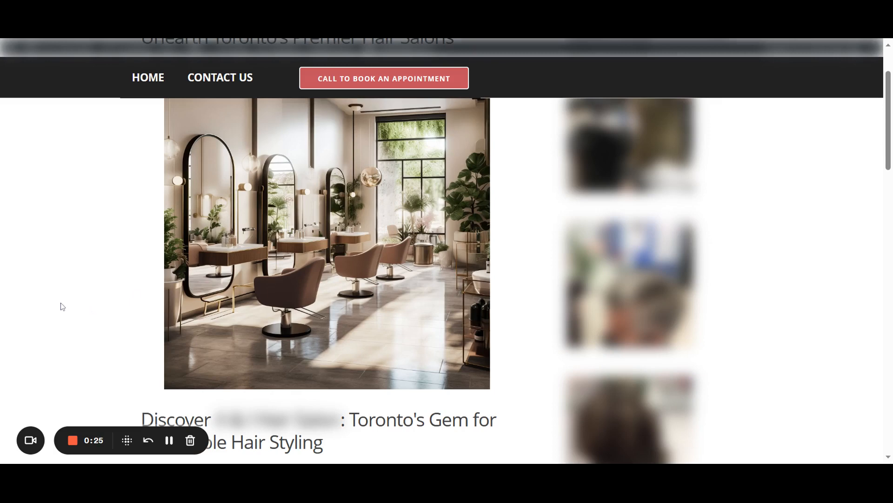
pyautogui.moveTo(55, 300)
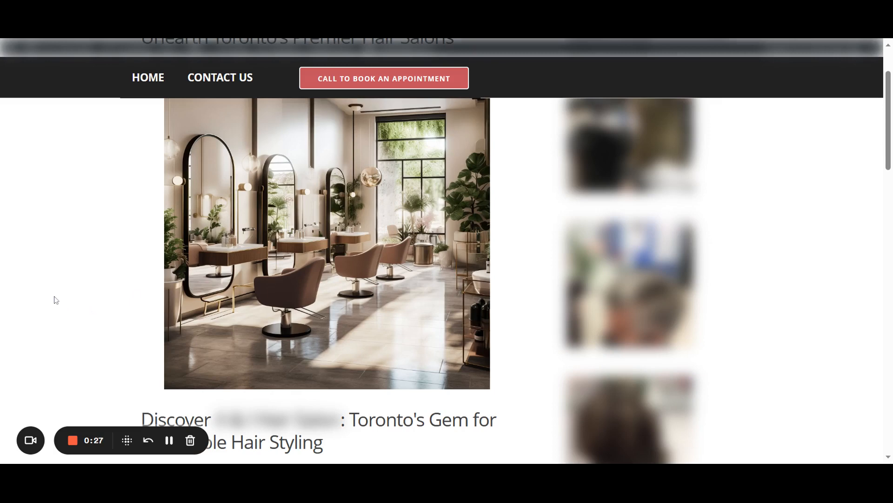
pyautogui.moveTo(62, 300)
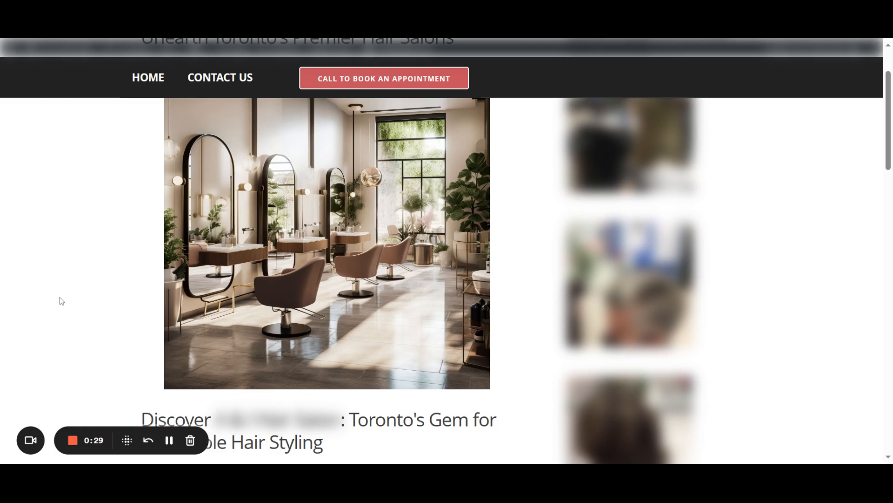
pyautogui.moveTo(69, 296)
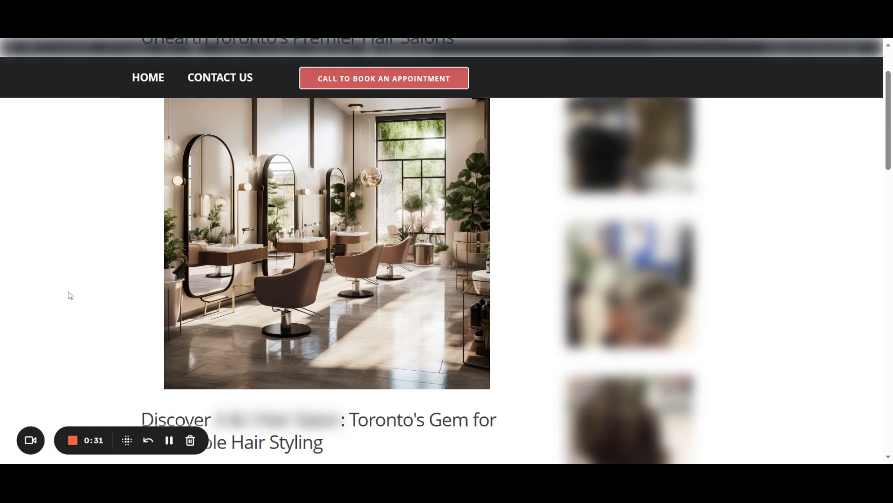
pyautogui.moveTo(21, 311)
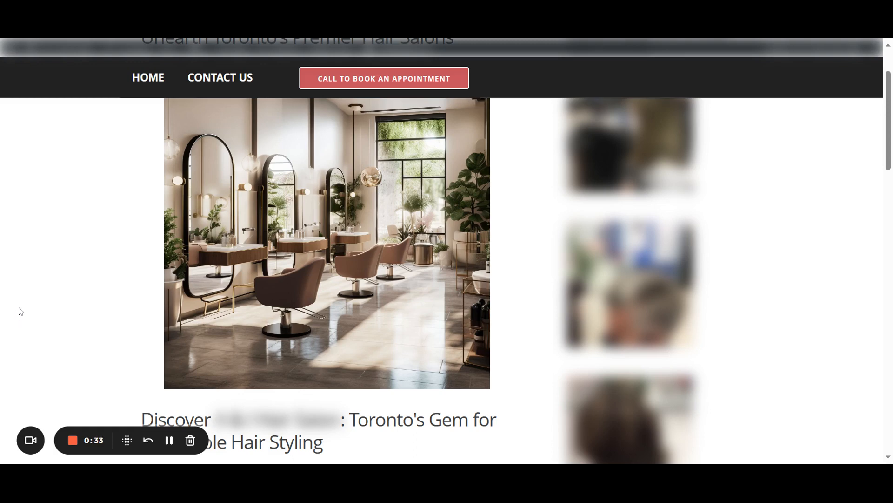
pyautogui.moveTo(19, 308)
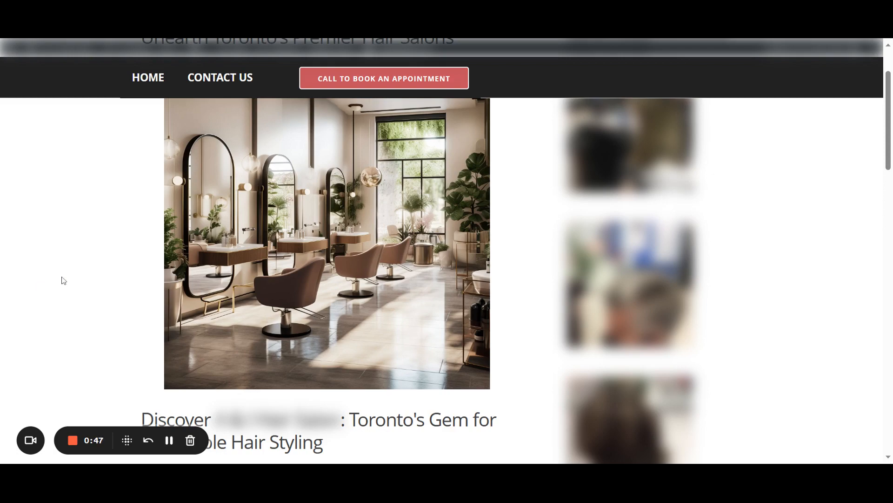
# Step: Scroll to the post's five-section Table of Contents and the 'Toronto: A City of Style and Elegance' paragraph
pyautogui.scroll(-3)
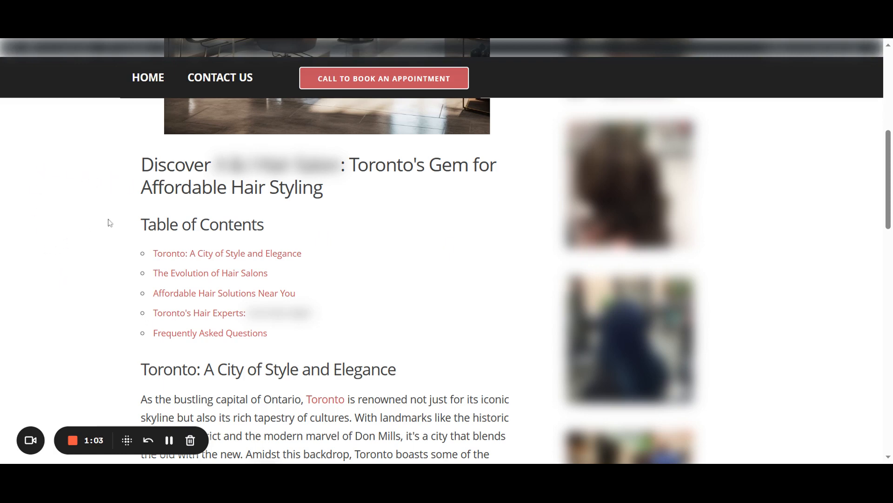
pyautogui.moveTo(100, 197)
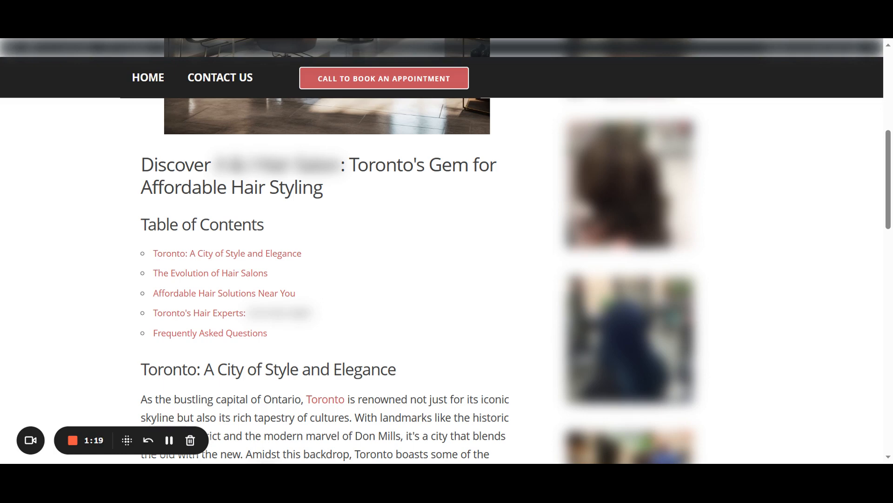
pyautogui.scroll(-3)
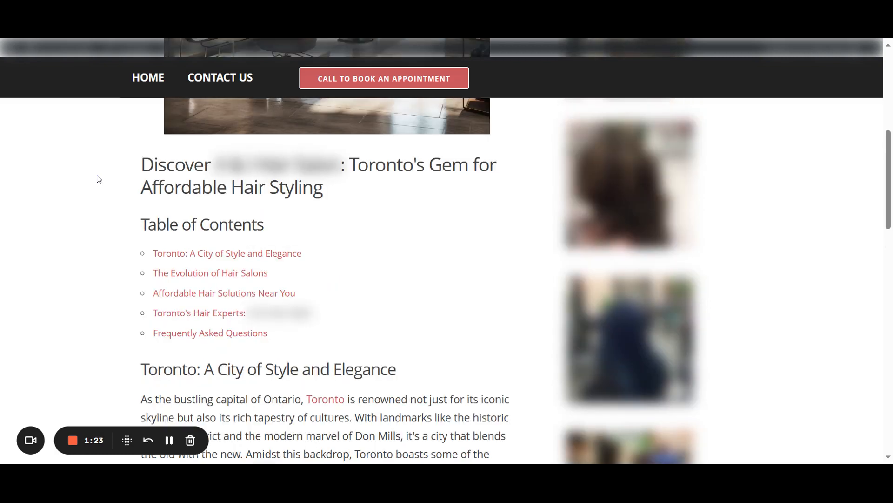
pyautogui.moveTo(86, 224)
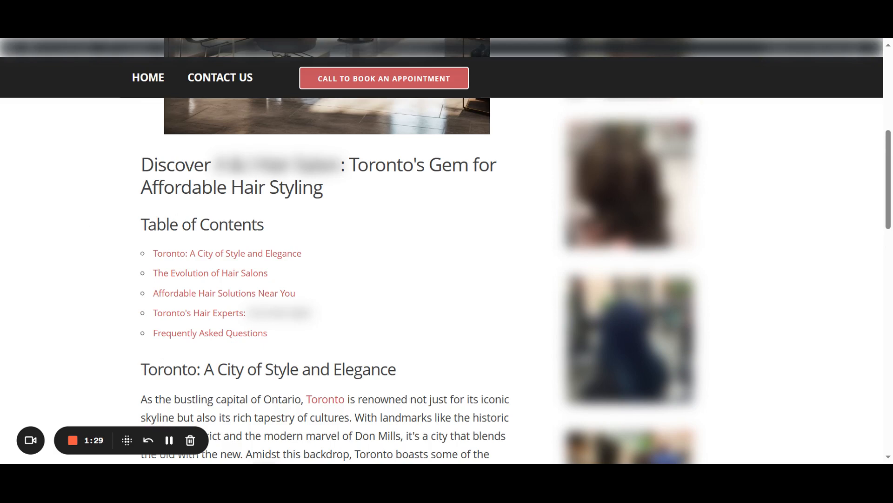
pyautogui.moveTo(90, 211)
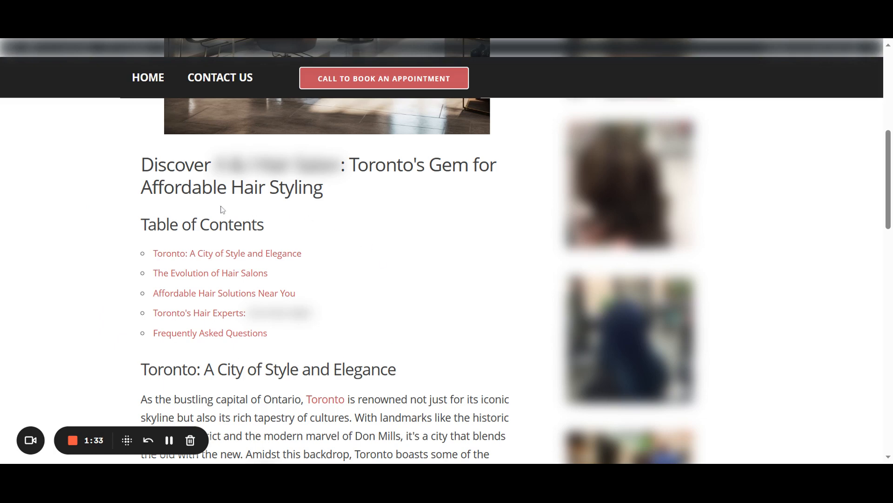
# Step: Scroll through the article sections to the FAQ list with its five booking and service questions
pyautogui.scroll(-3)
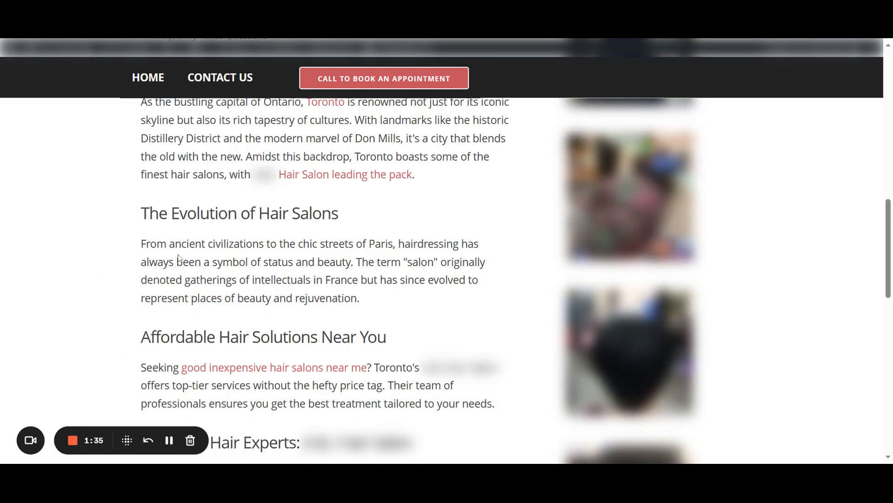
pyautogui.moveTo(161, 195)
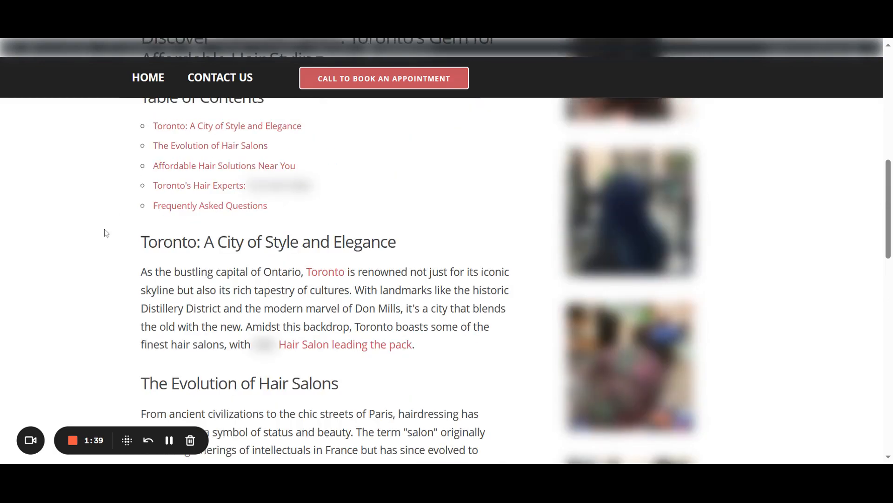
pyautogui.scroll(-3)
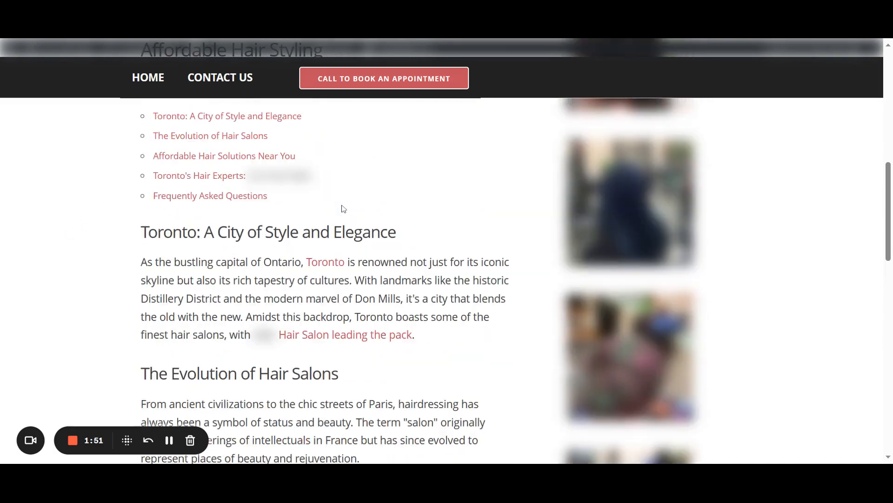
pyautogui.scroll(-3)
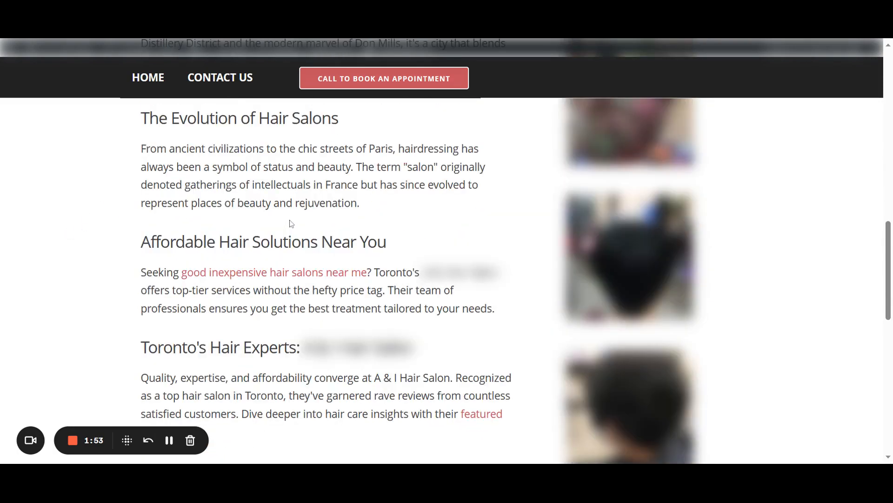
pyautogui.scroll(-3)
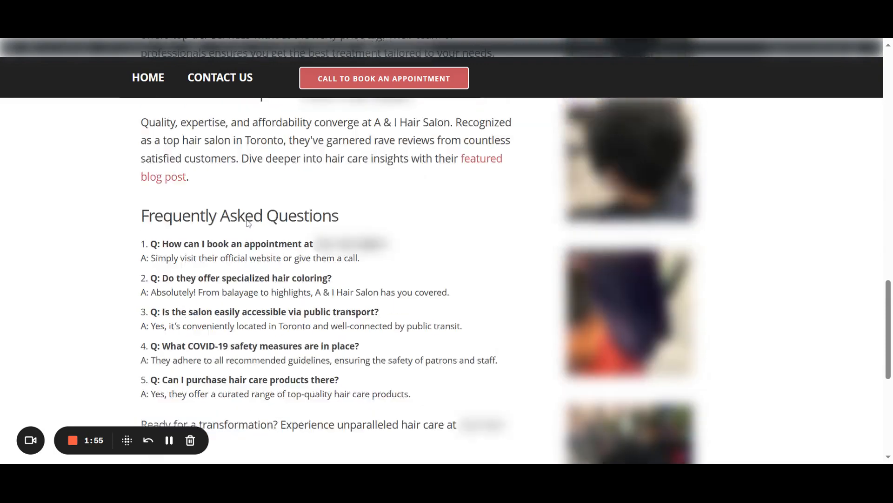
pyautogui.scroll(3)
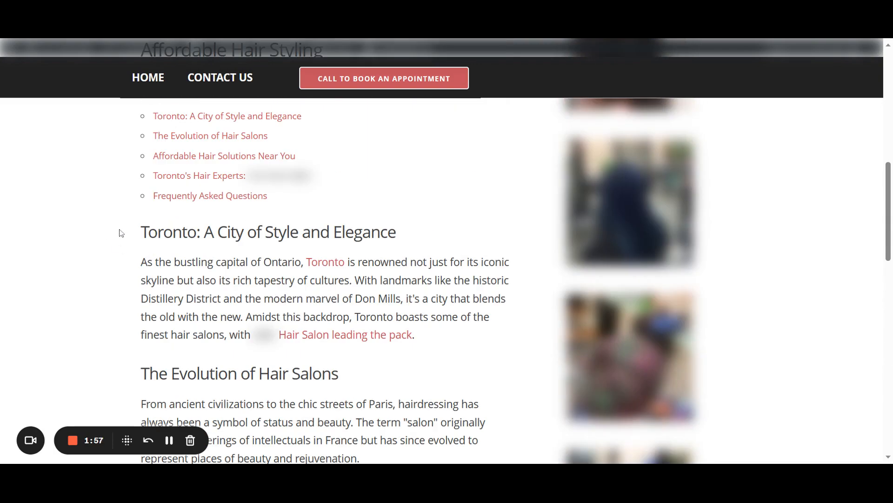
pyautogui.scroll(-3)
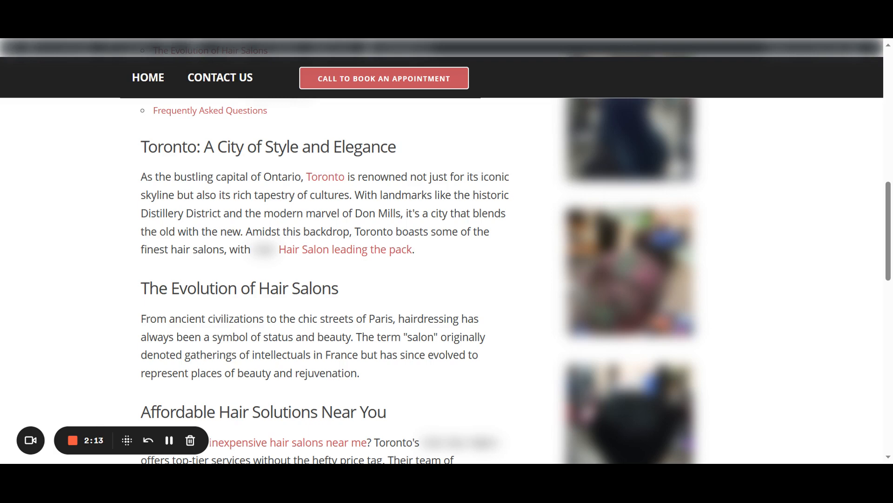
pyautogui.moveTo(348, 262)
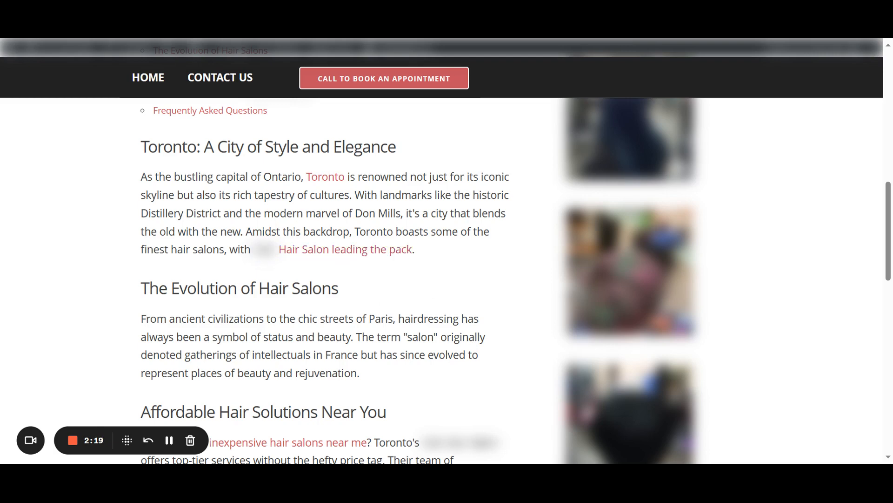
pyautogui.moveTo(258, 273)
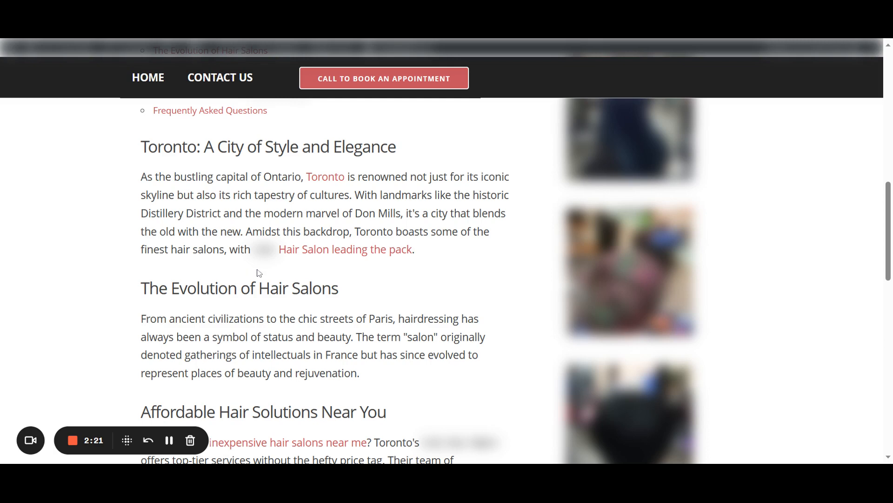
pyautogui.moveTo(104, 183)
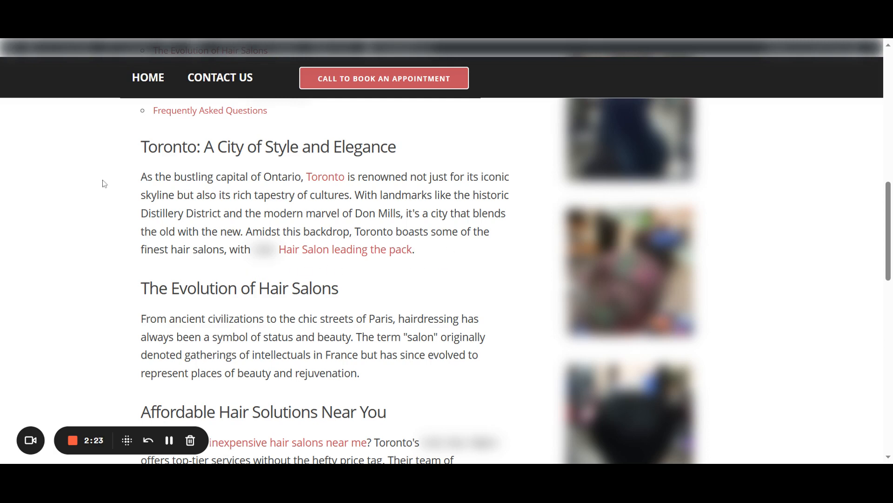
pyautogui.moveTo(380, 158)
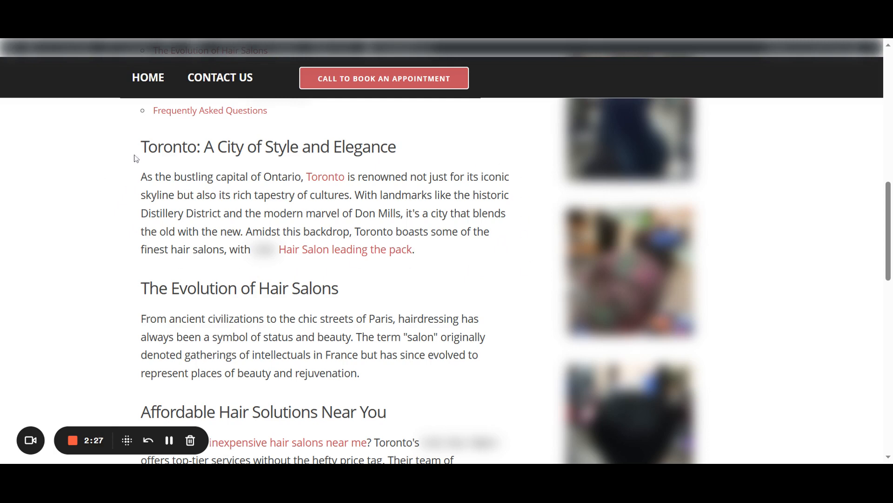
pyautogui.moveTo(133, 179)
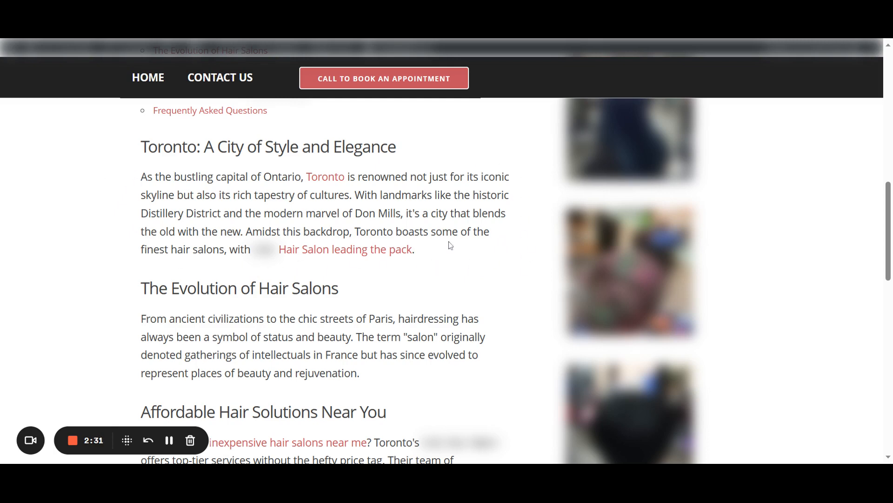
pyautogui.moveTo(364, 283)
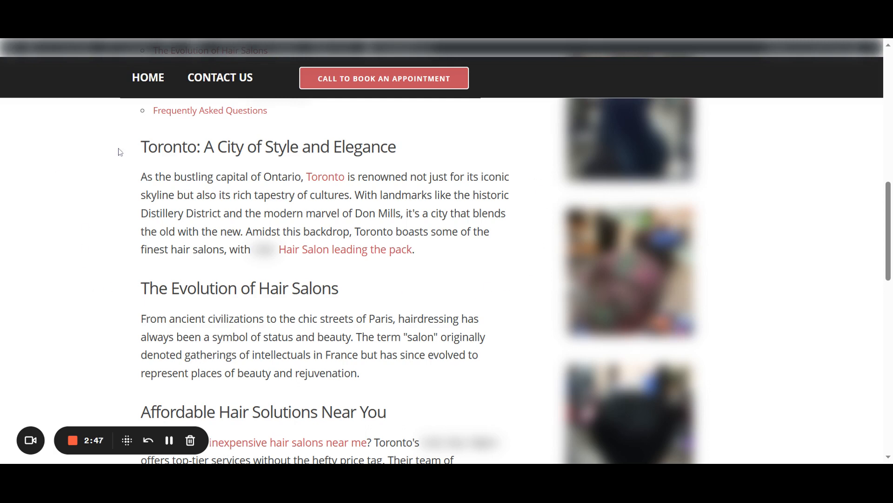
pyautogui.moveTo(47, 159)
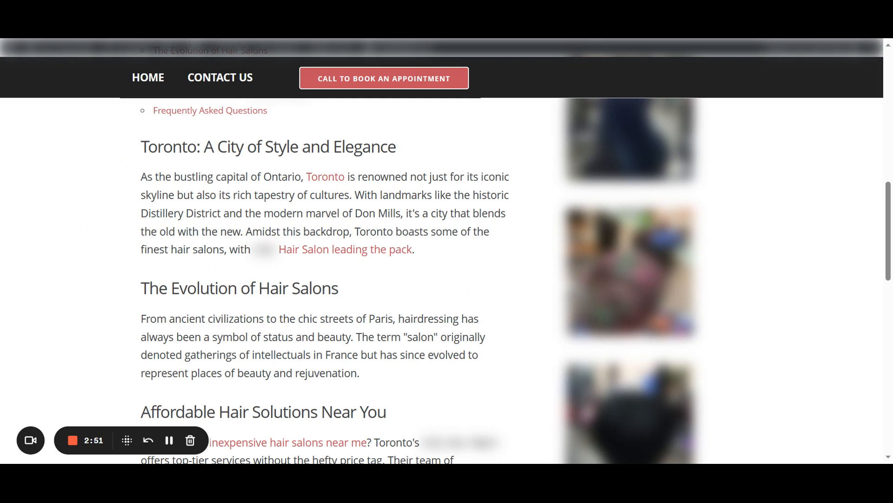
pyautogui.scroll(-3)
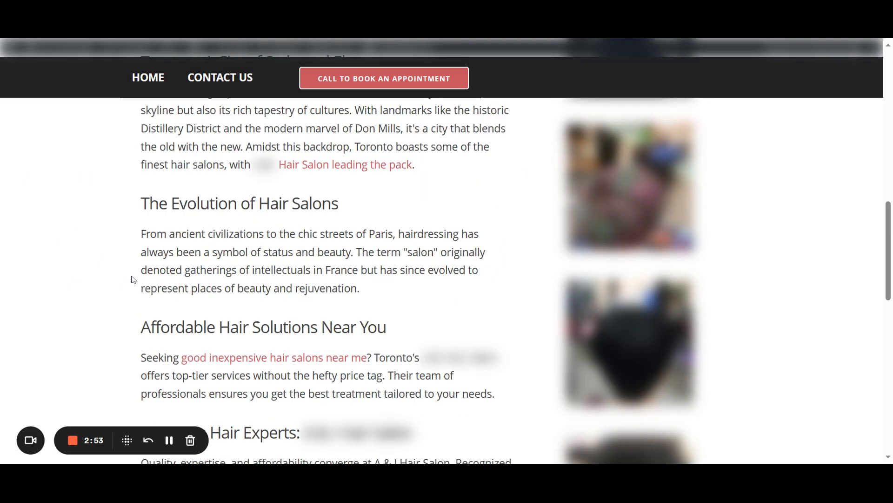
pyautogui.moveTo(470, 289)
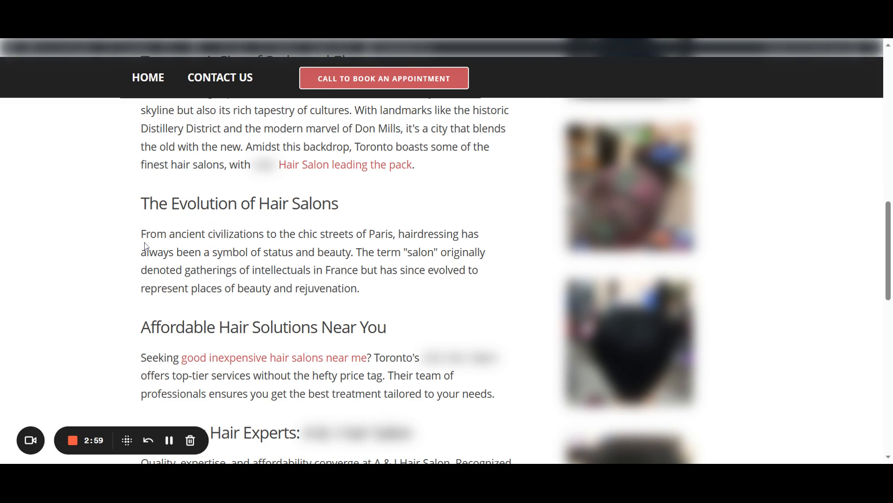
pyautogui.scroll(-3)
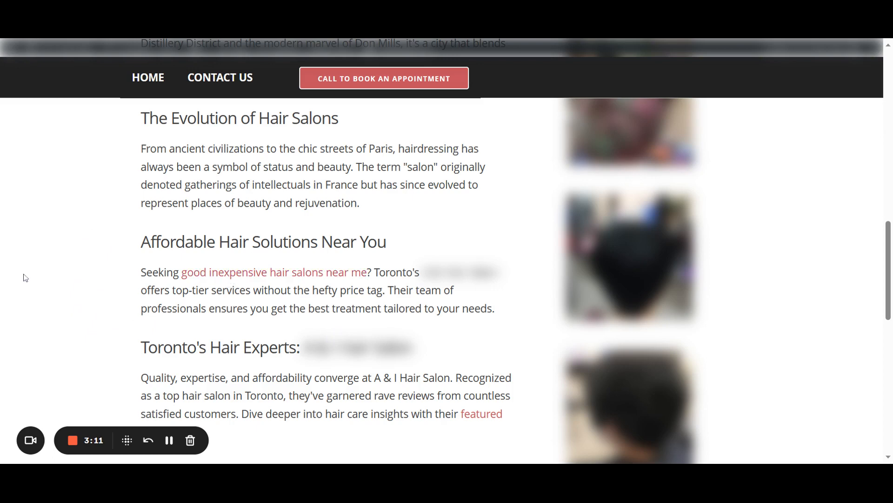
pyautogui.moveTo(428, 265)
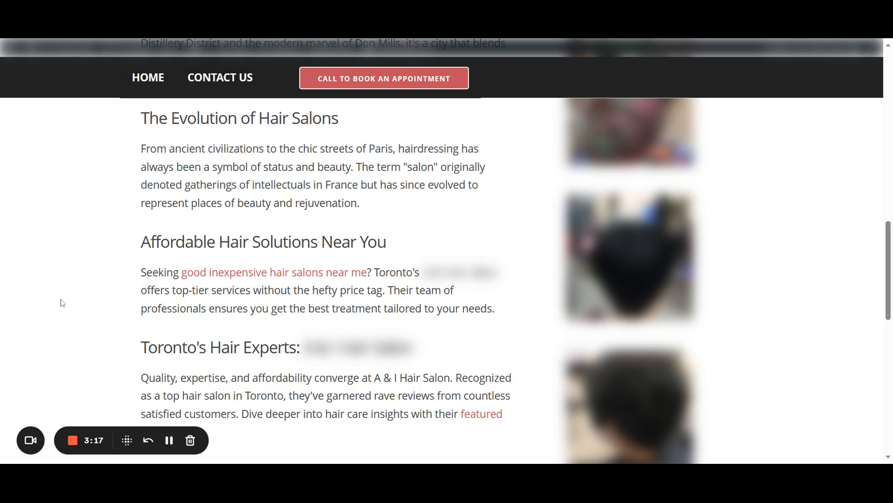
pyautogui.moveTo(126, 273)
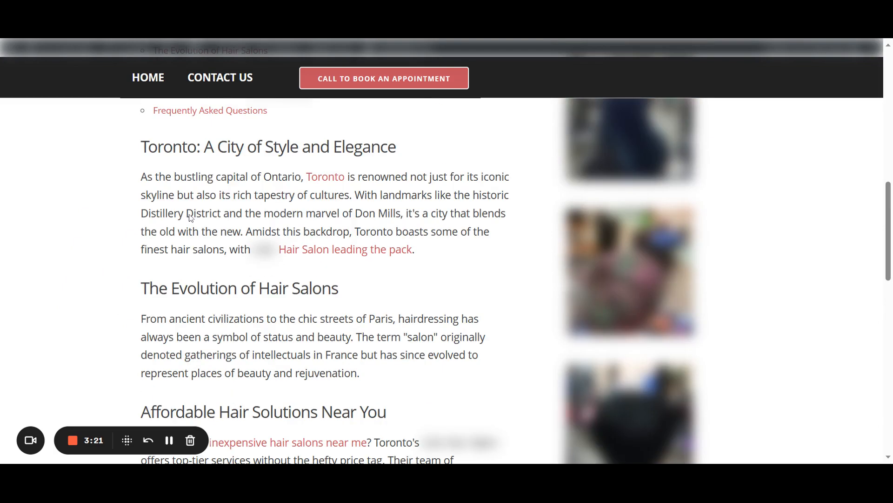
pyautogui.moveTo(490, 261)
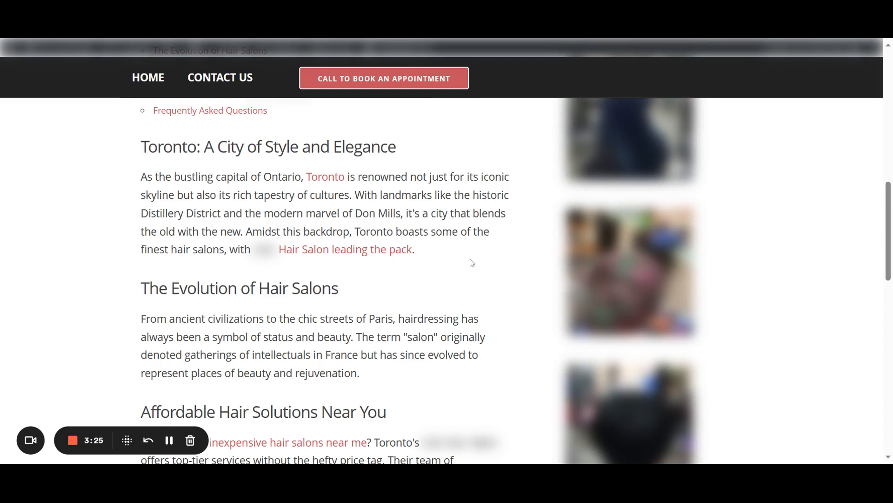
pyautogui.scroll(-3)
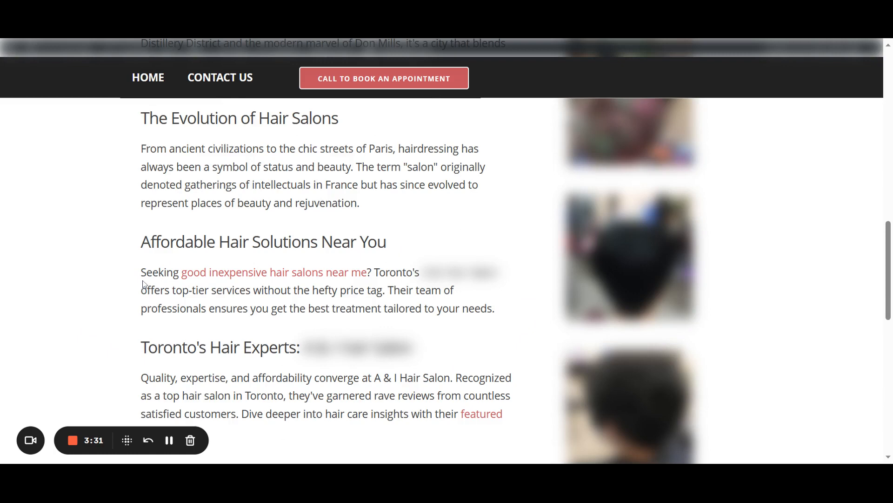
pyautogui.moveTo(142, 287)
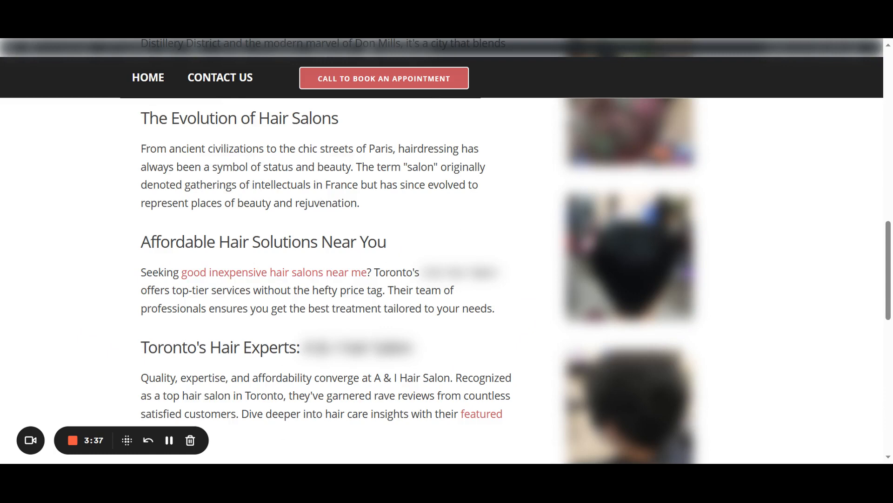
pyautogui.moveTo(277, 287)
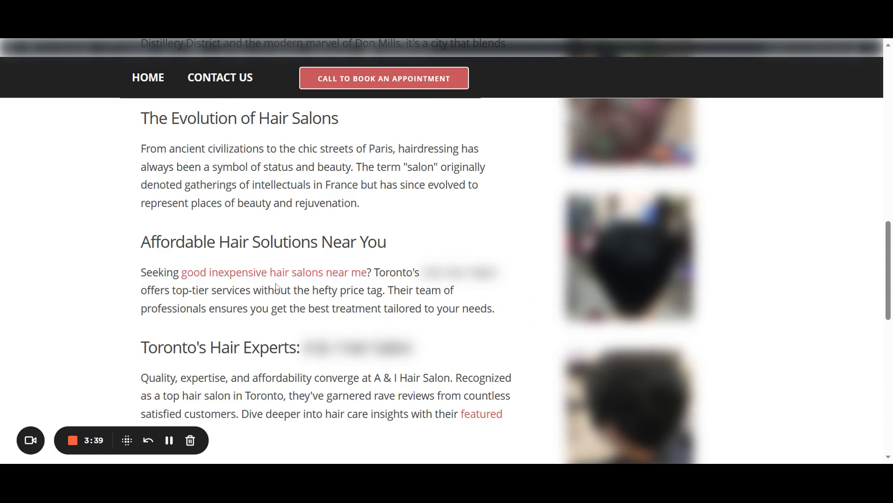
pyautogui.moveTo(294, 275)
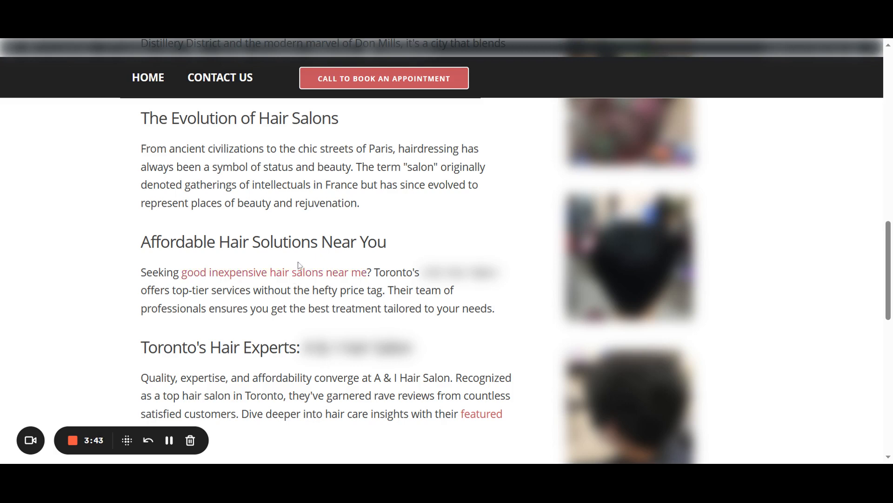
pyautogui.moveTo(388, 229)
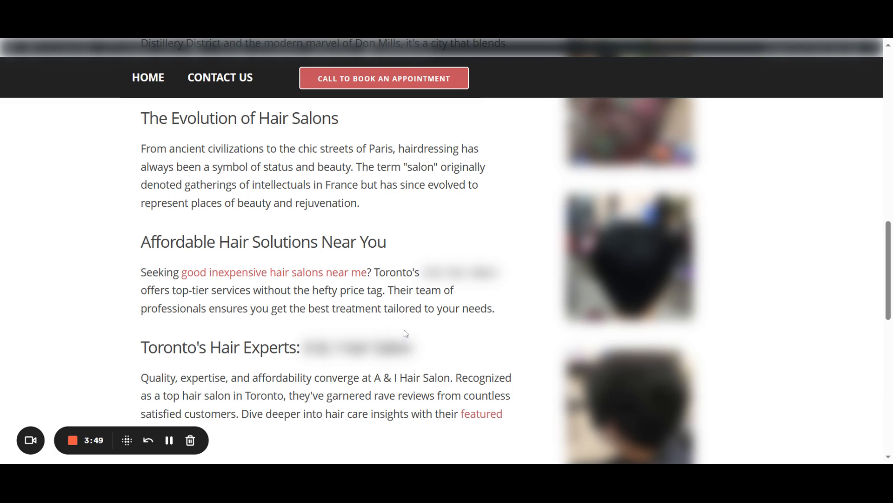
pyautogui.moveTo(189, 224)
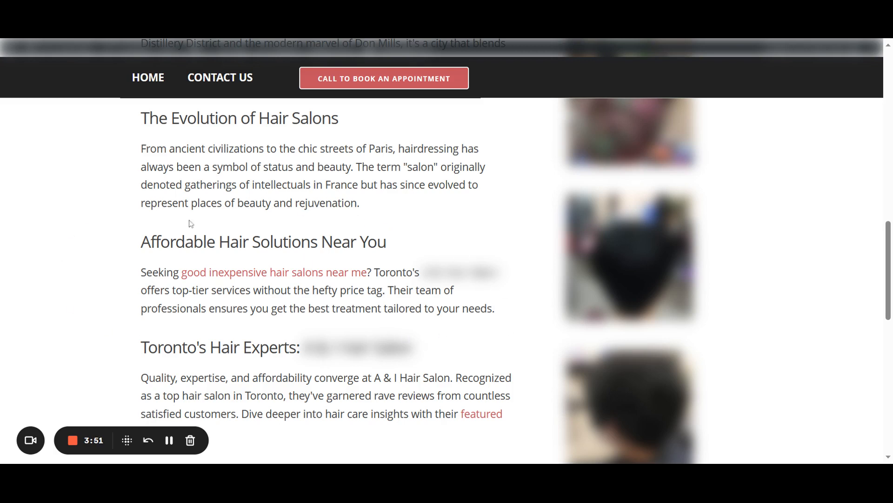
pyautogui.moveTo(495, 347)
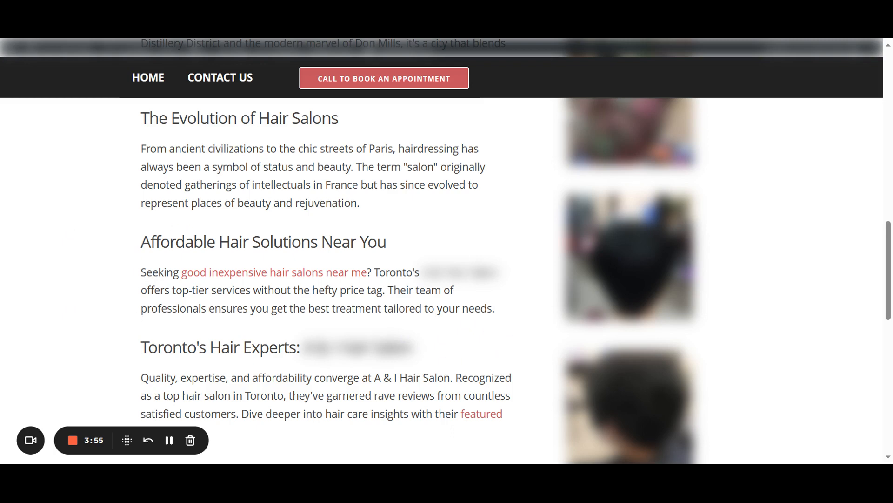
pyautogui.moveTo(491, 338)
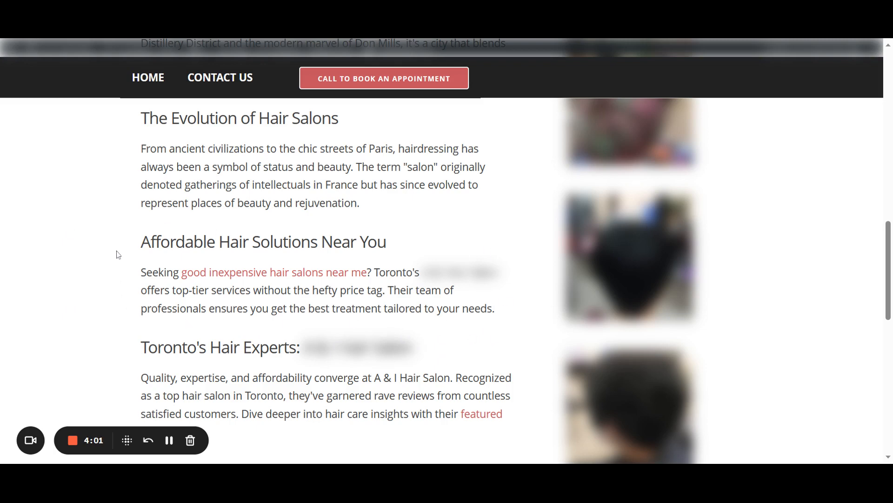
pyautogui.scroll(-3)
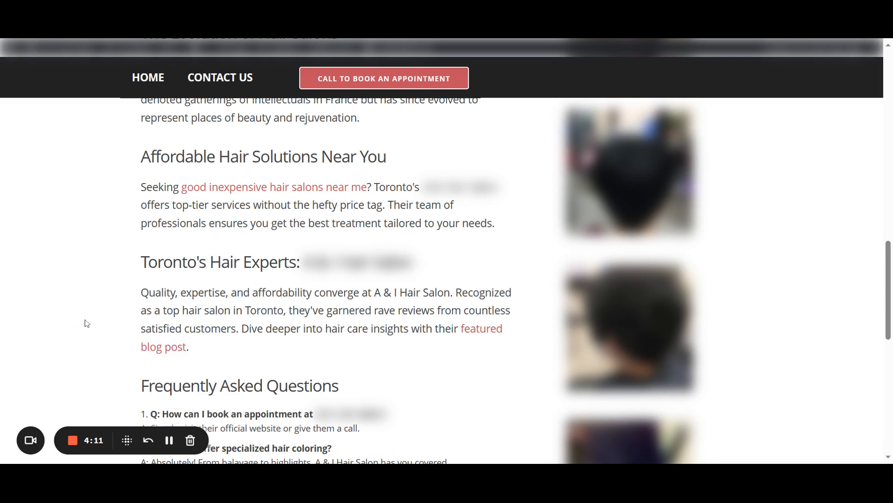
pyautogui.scroll(3)
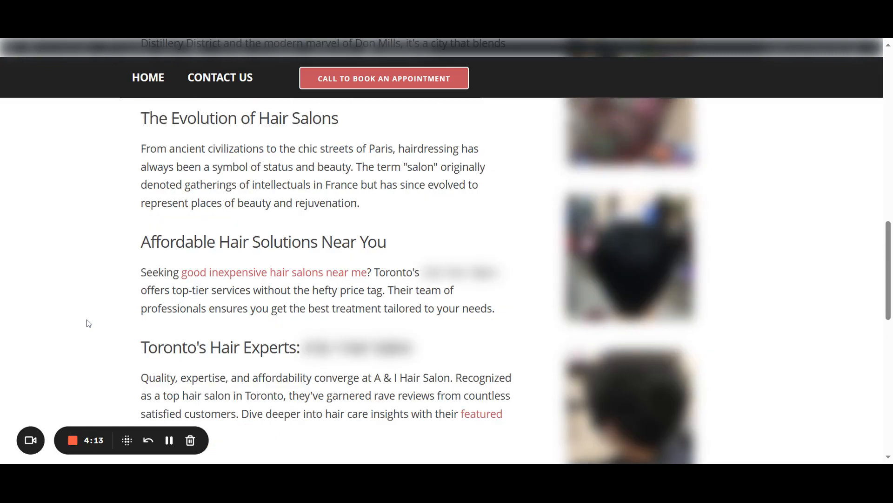
pyautogui.scroll(3)
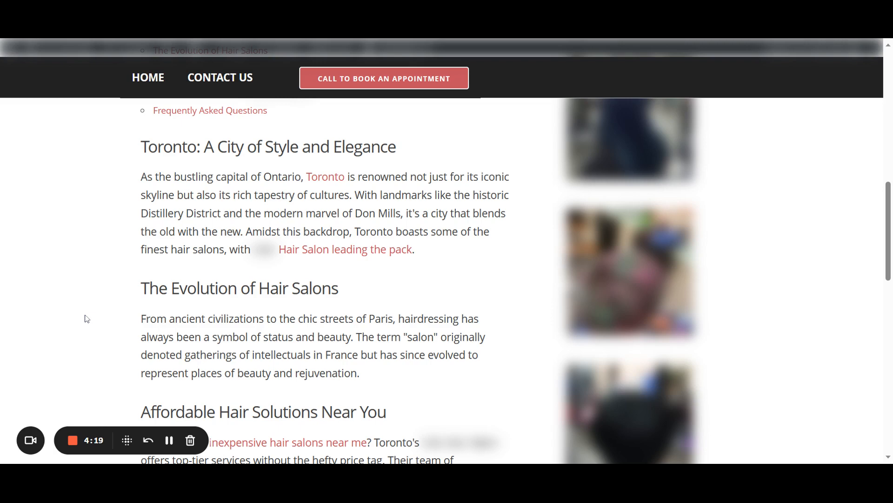
pyautogui.scroll(-3)
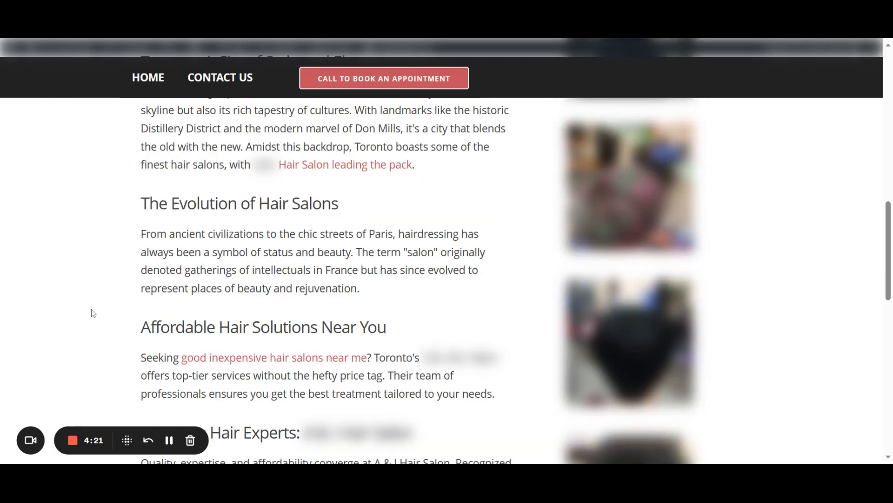
pyautogui.scroll(-3)
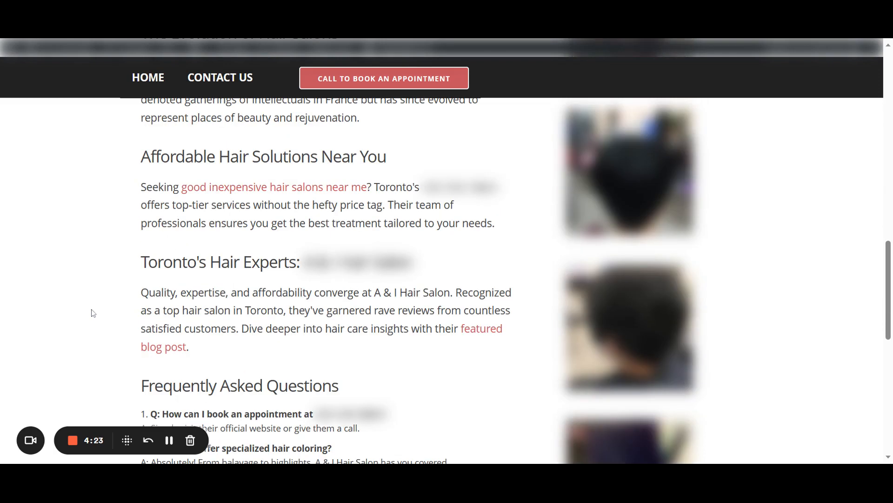
pyautogui.scroll(-3)
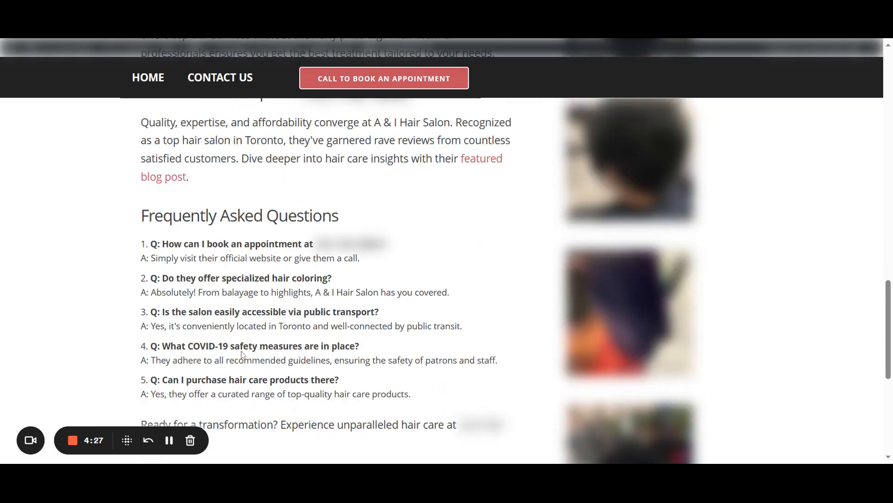
pyautogui.scroll(-3)
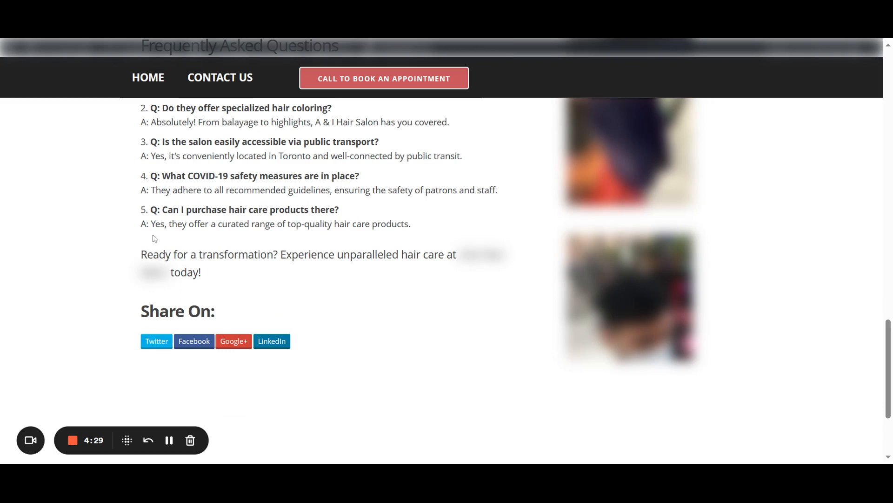
pyautogui.scroll(3)
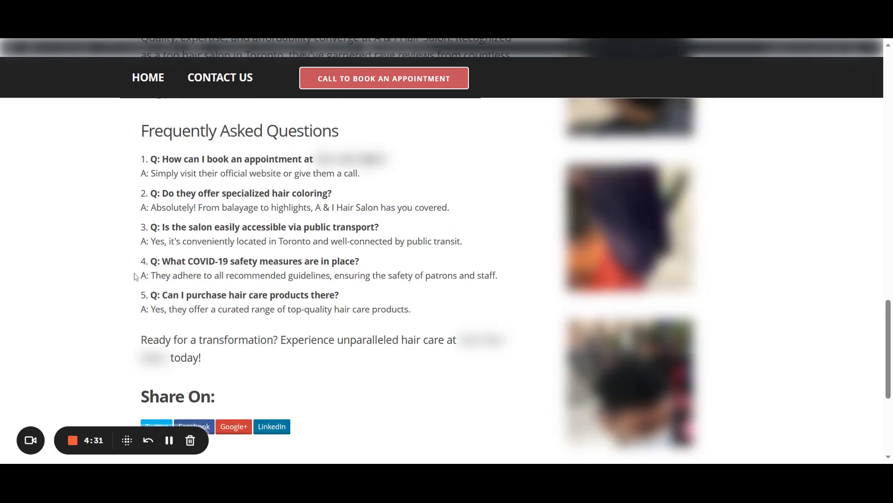